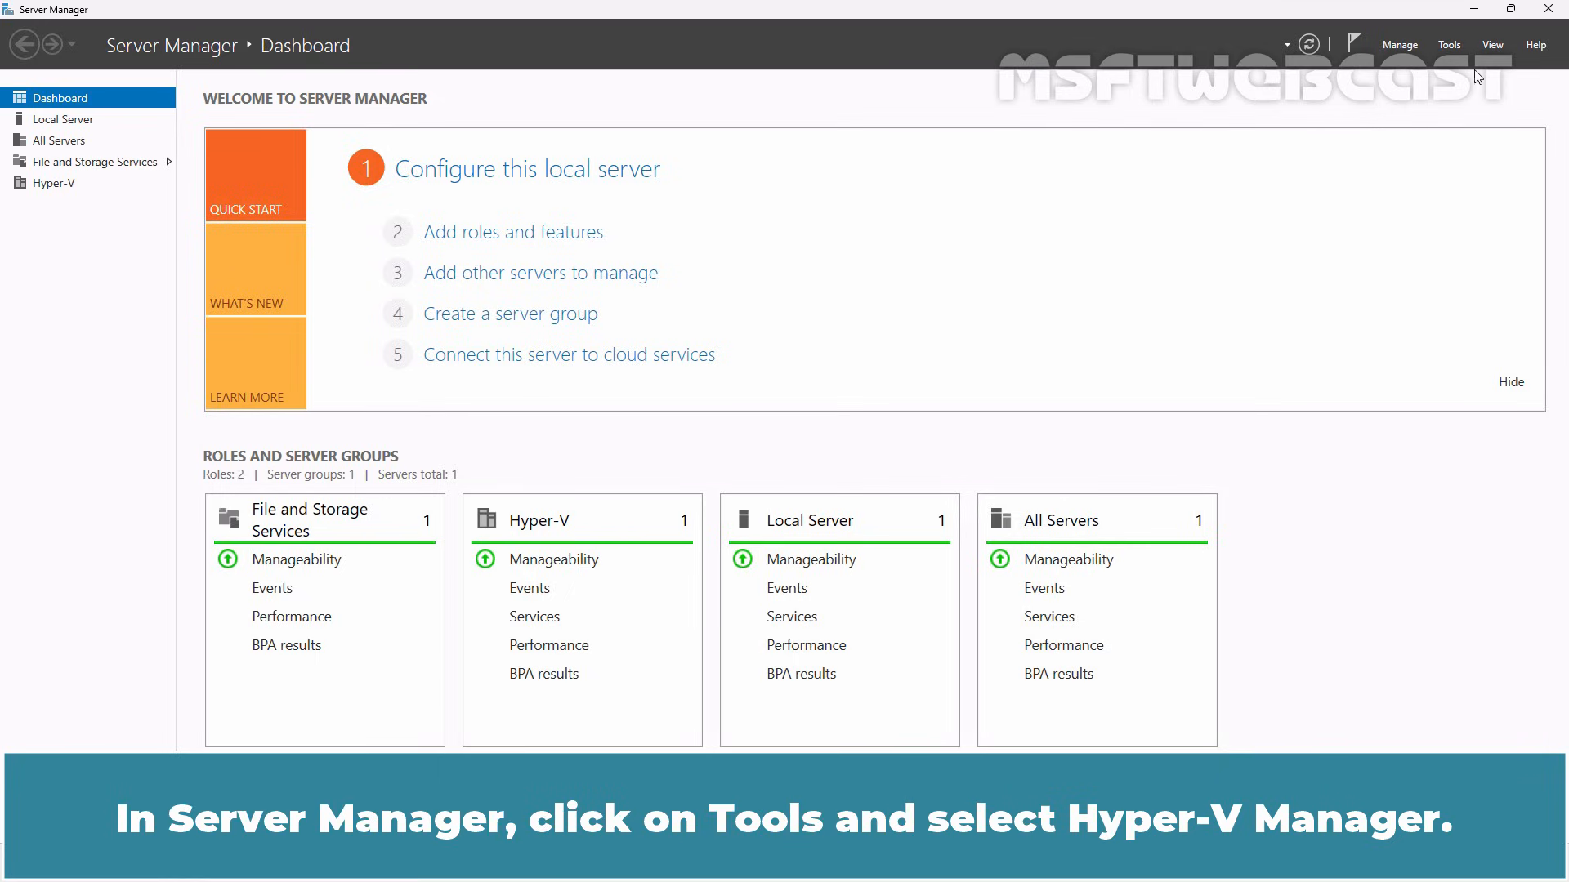
# Step: Launch Hyper-V Manager from the Server Manager Tools menu
pyautogui.click(1448, 44)
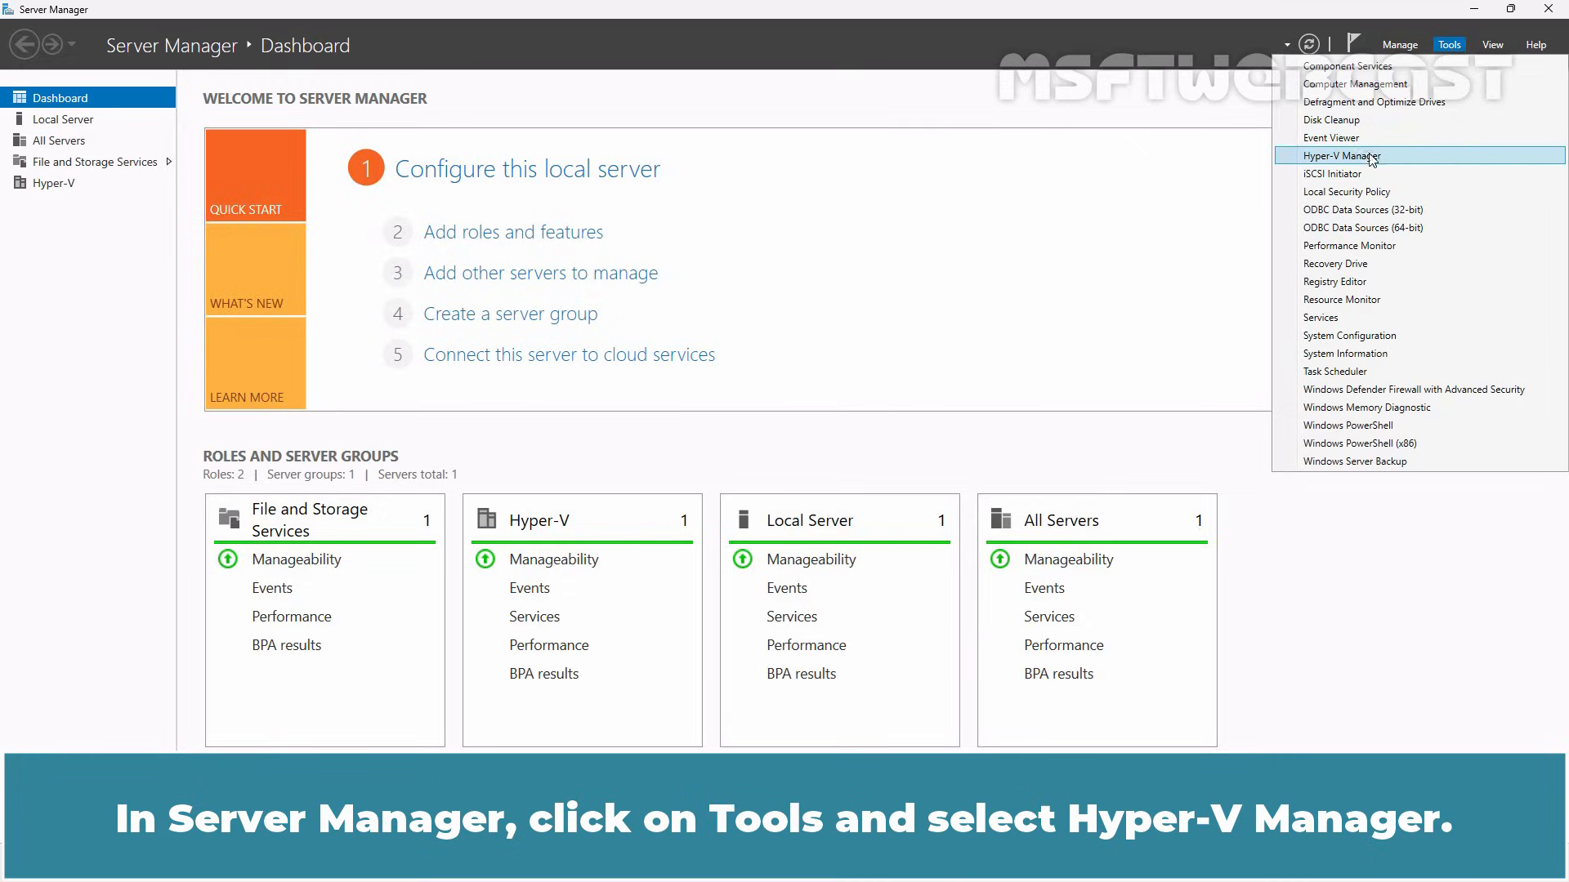
pyautogui.click(1340, 155)
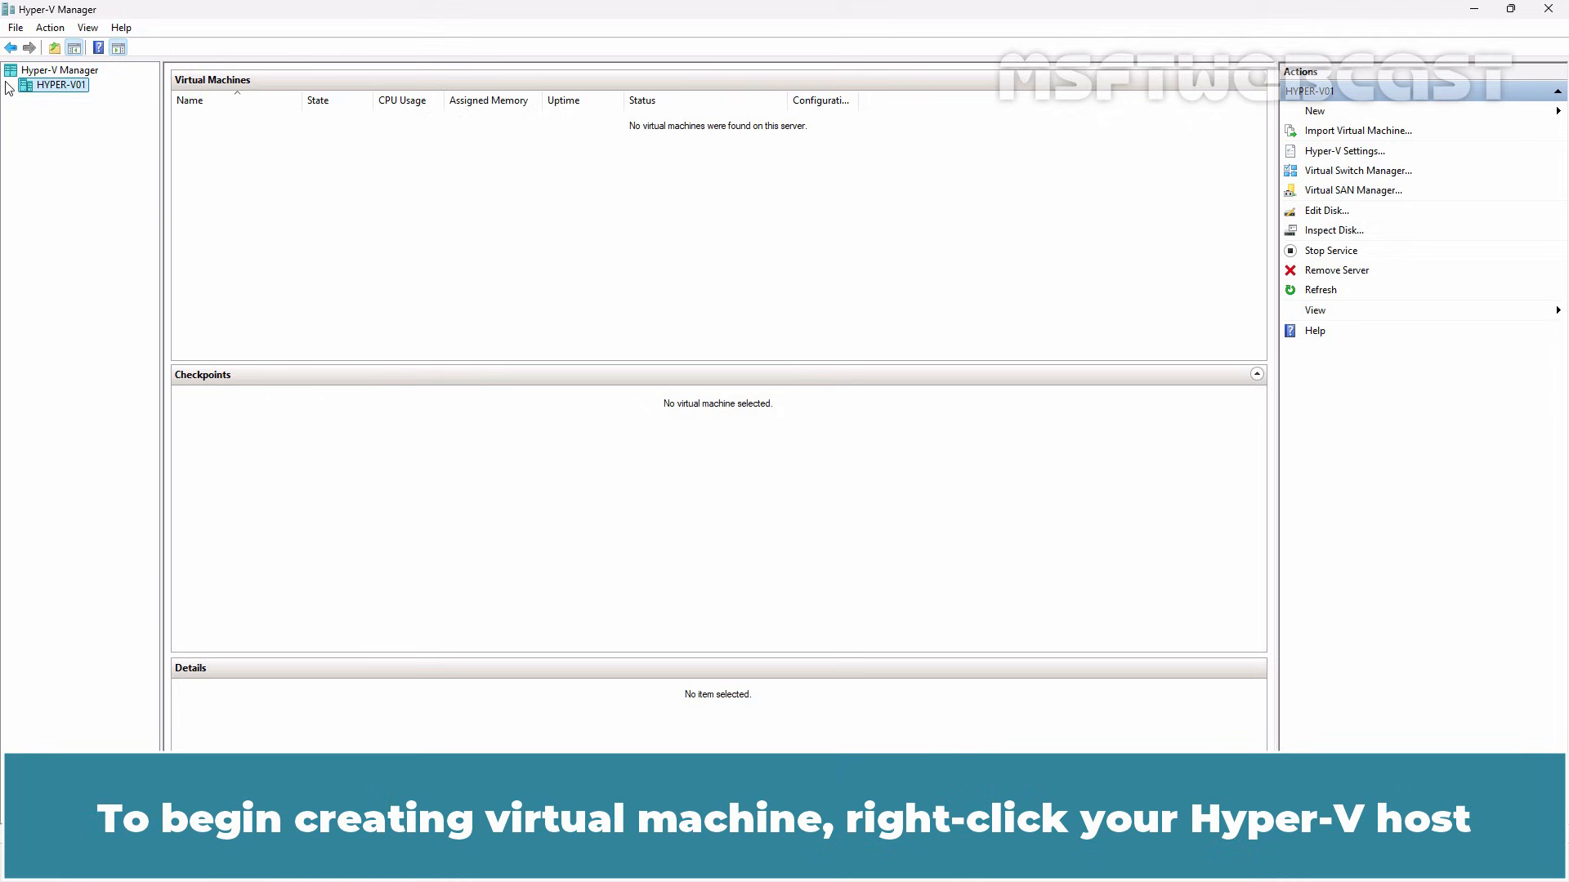
# Step: Start the New Virtual Machine Wizard from the HYPER-V01 host's New menu
pyautogui.rightClick(60, 84)
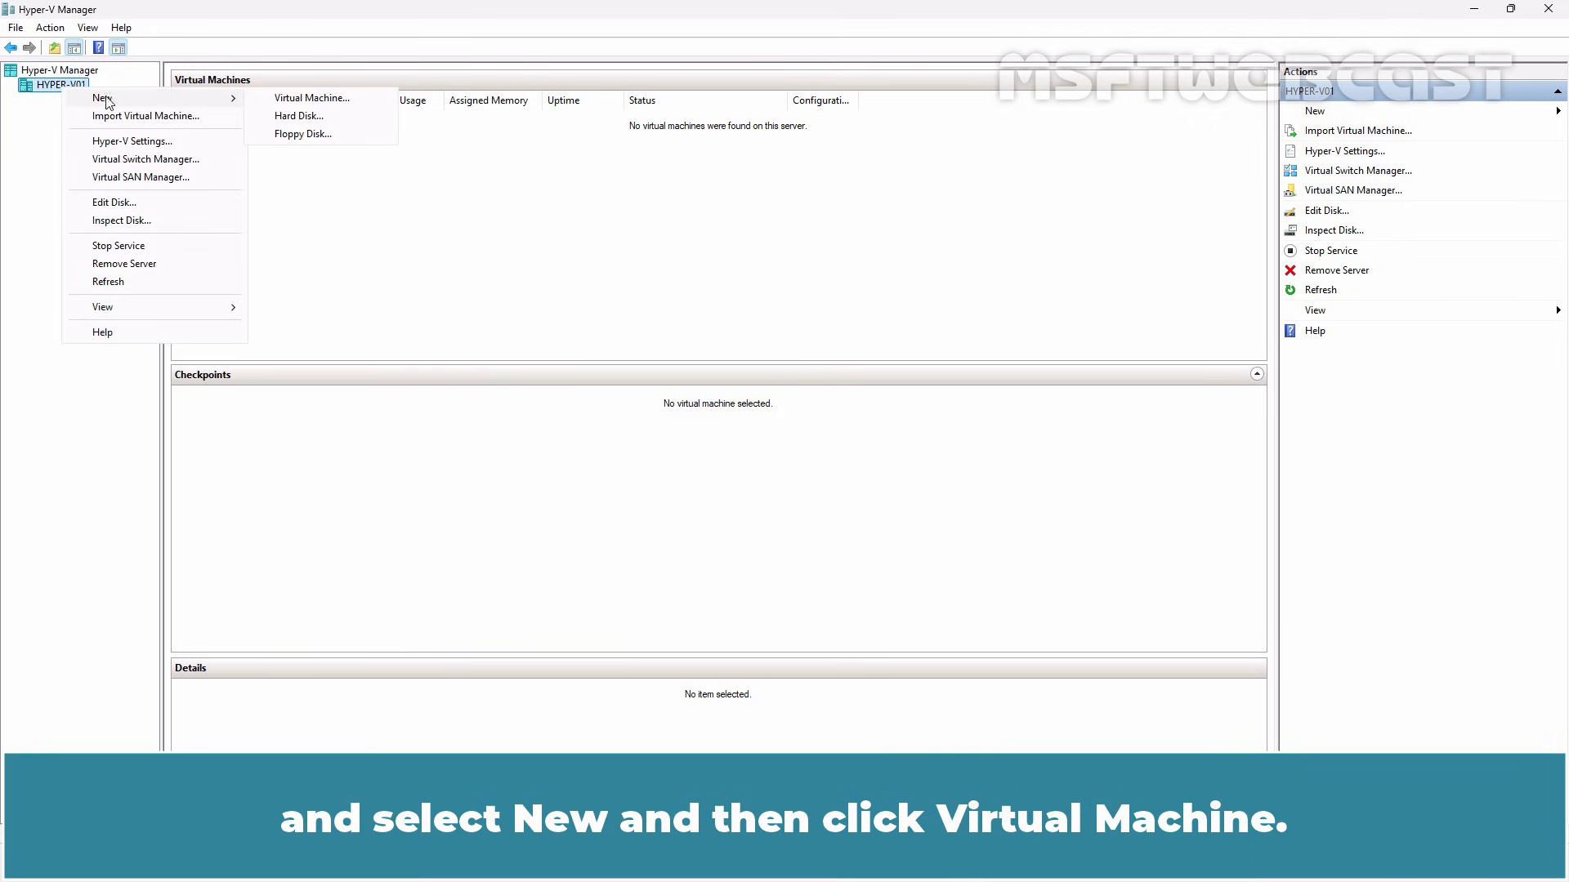
pyautogui.click(312, 98)
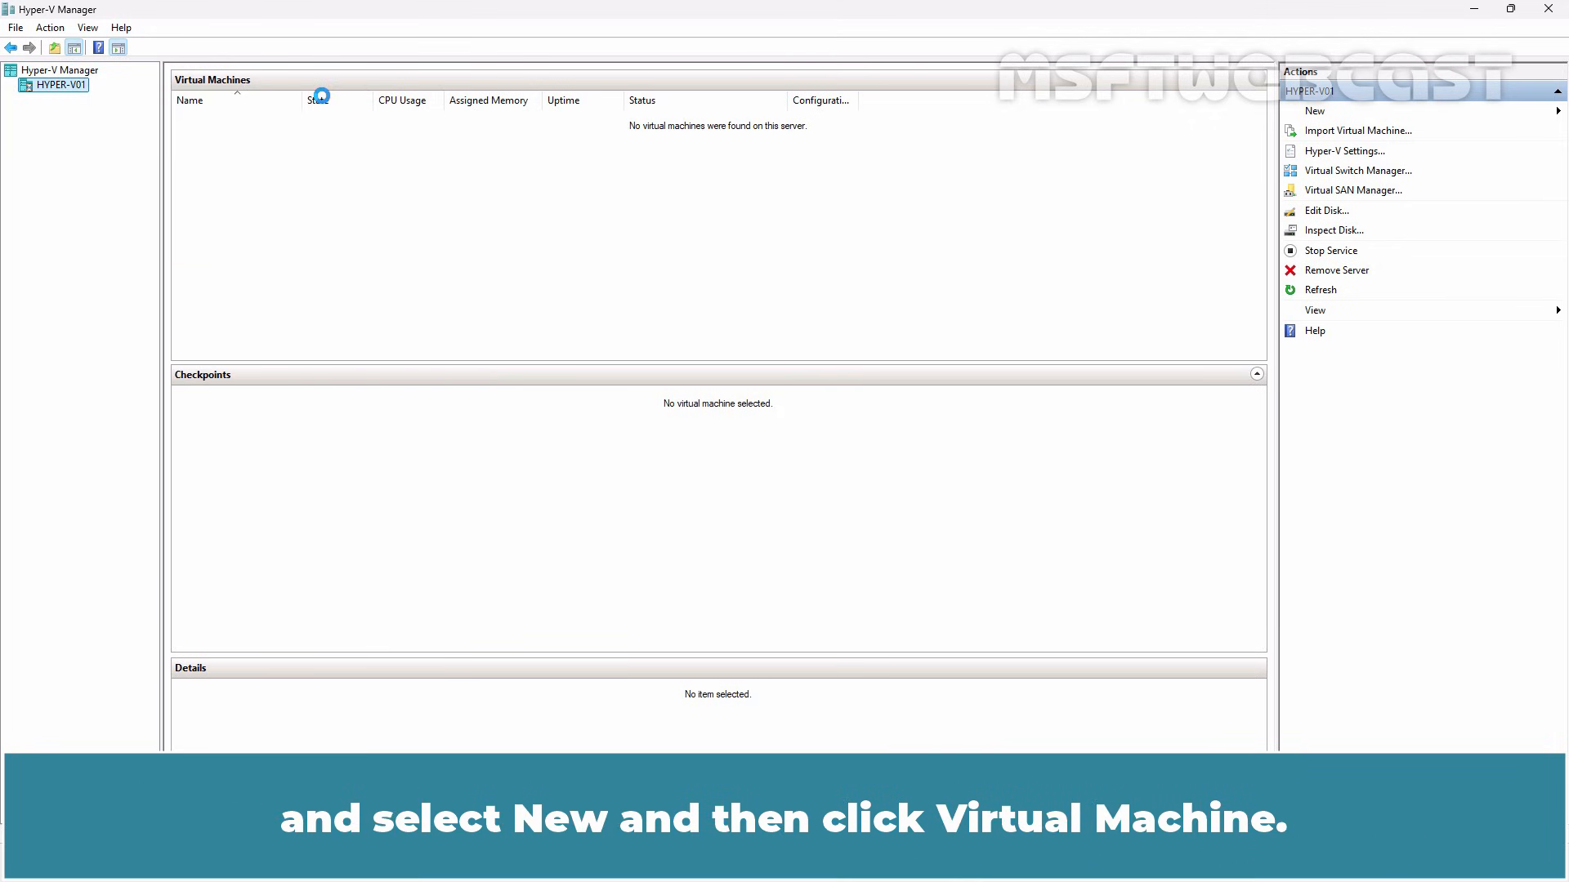
pyautogui.click(1314, 111)
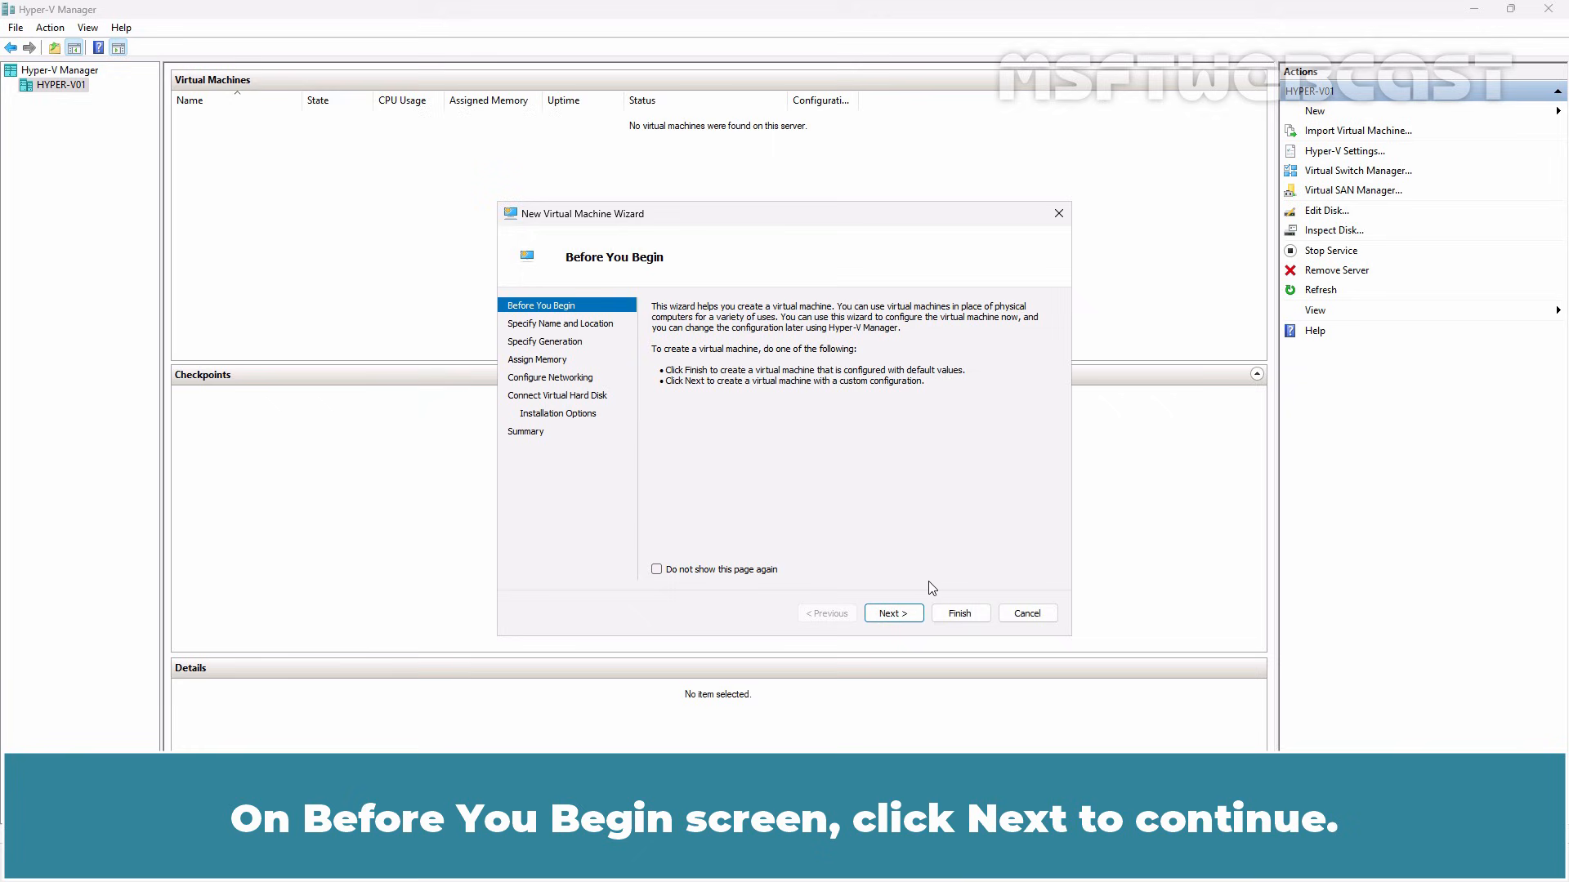
# Step: Name the new virtual machine WIN11-VM01
pyautogui.click(891, 614)
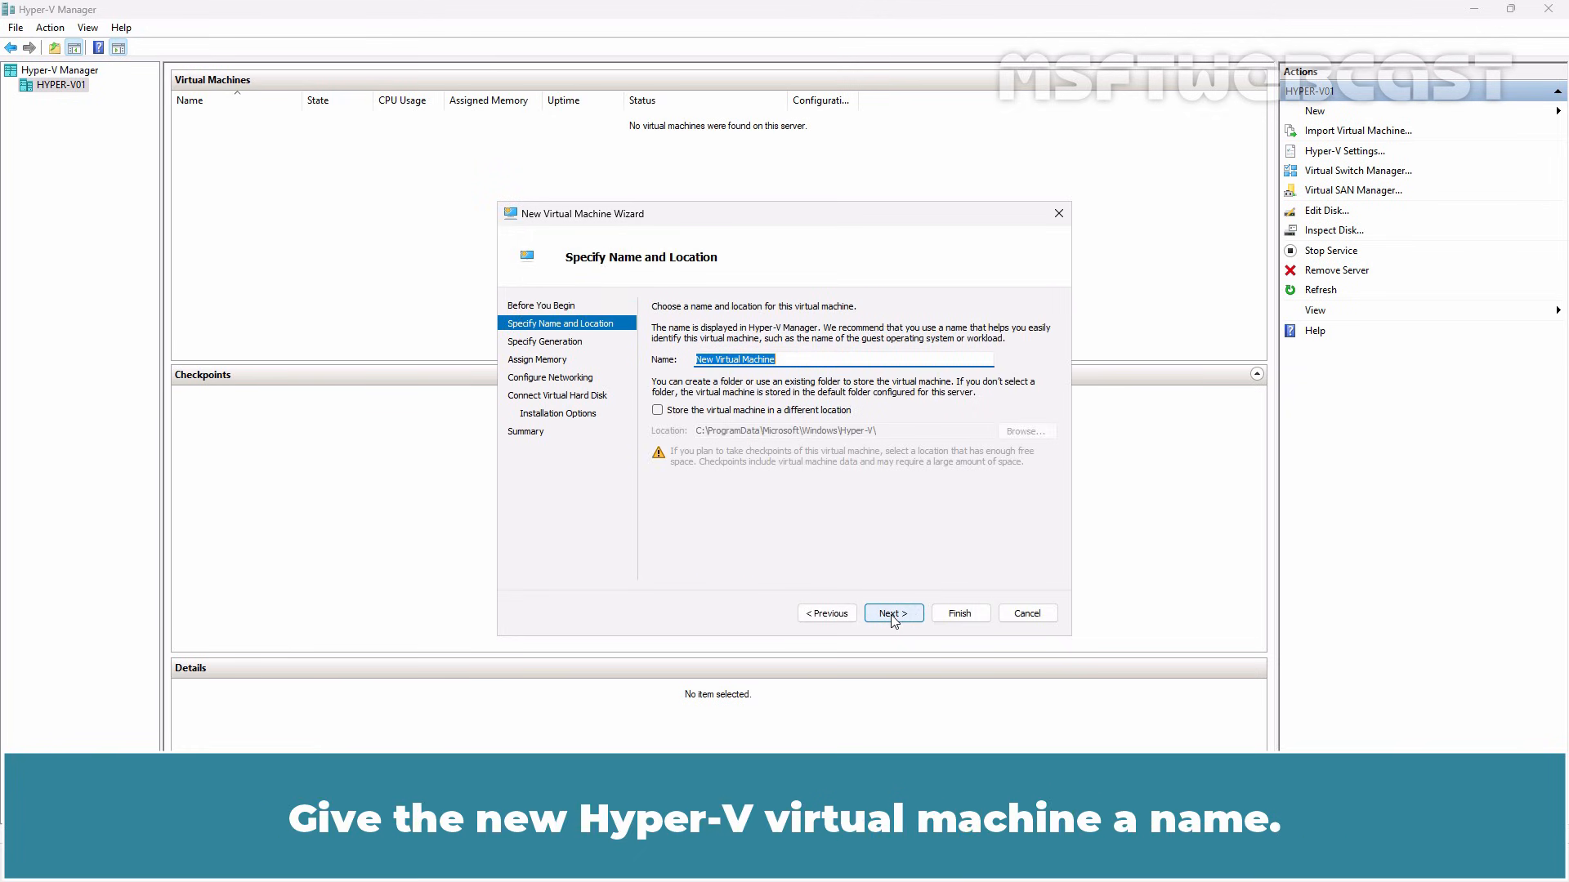
pyautogui.write('WIN11')
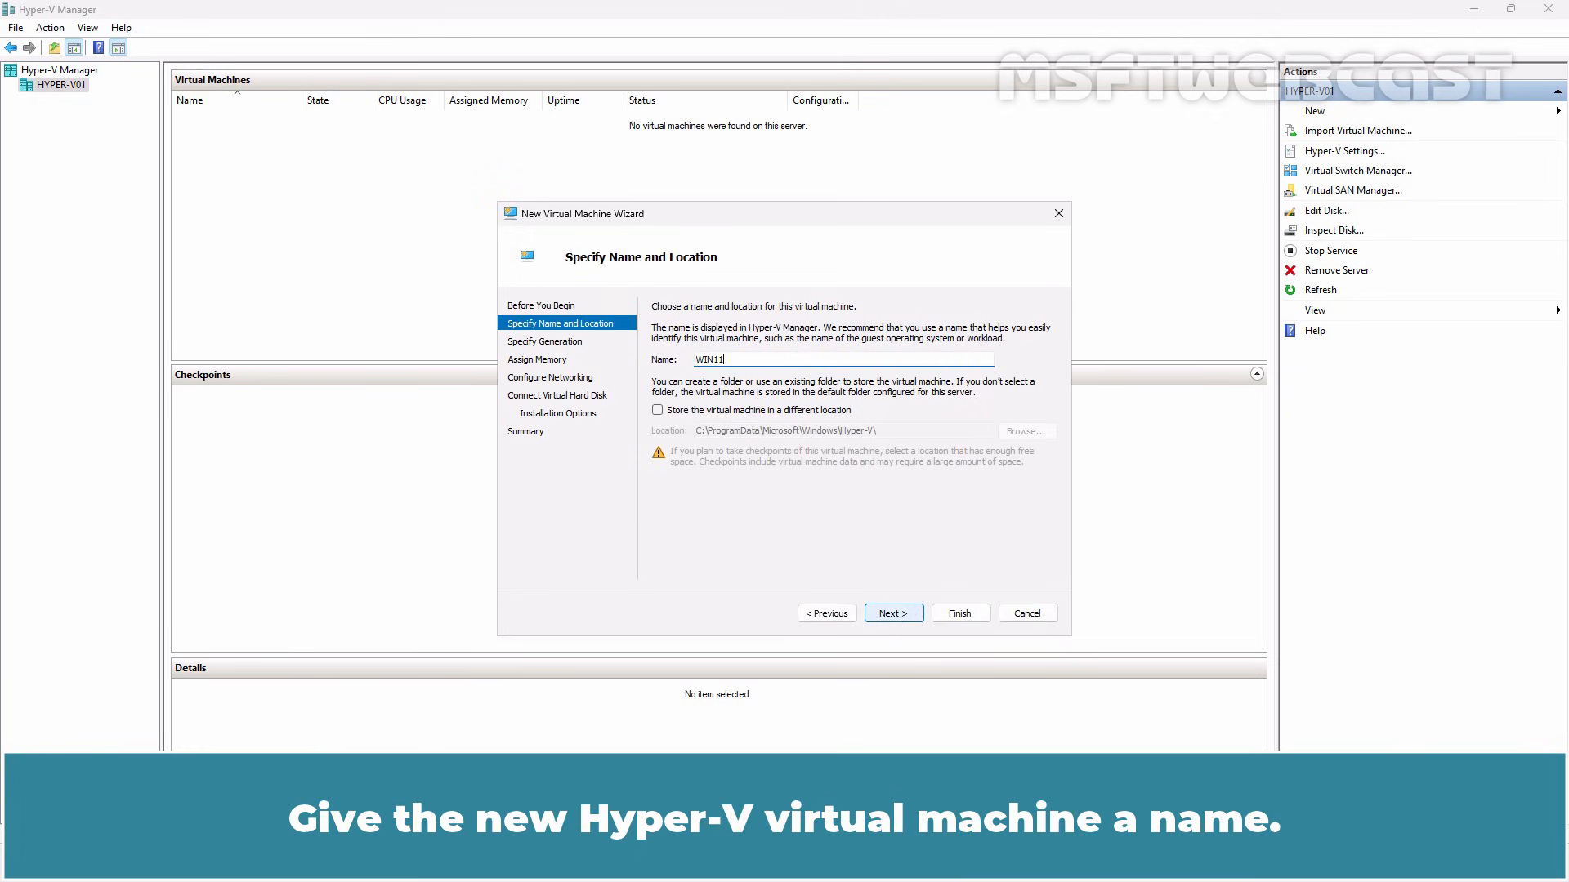
pyautogui.write('-VM01')
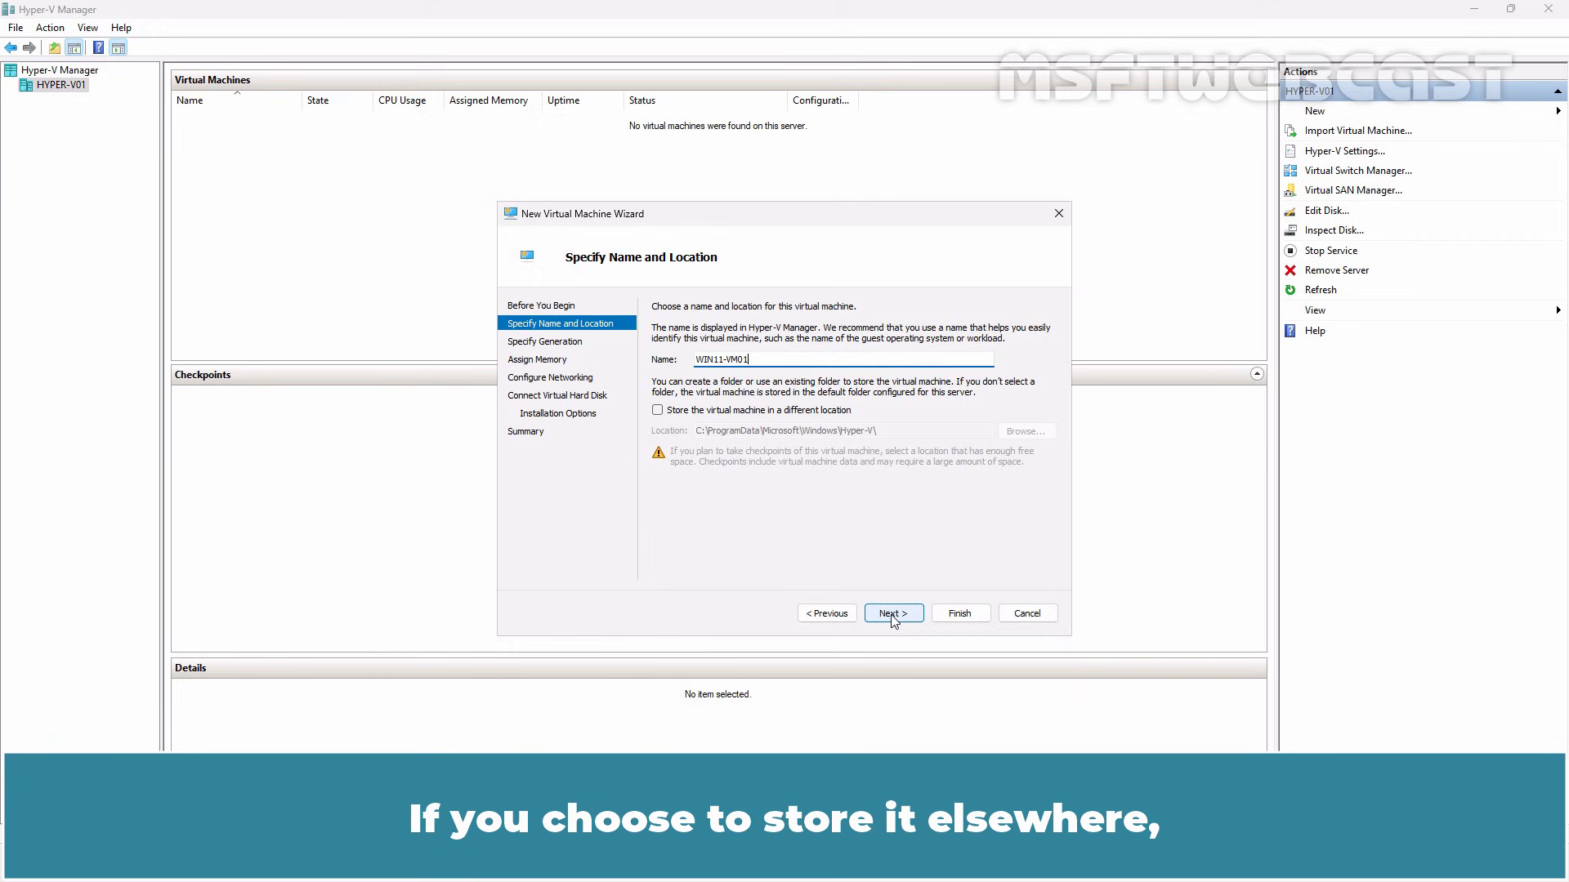
# Step: Try a custom storage folder, cancel it, and keep the default location
pyautogui.click(657, 410)
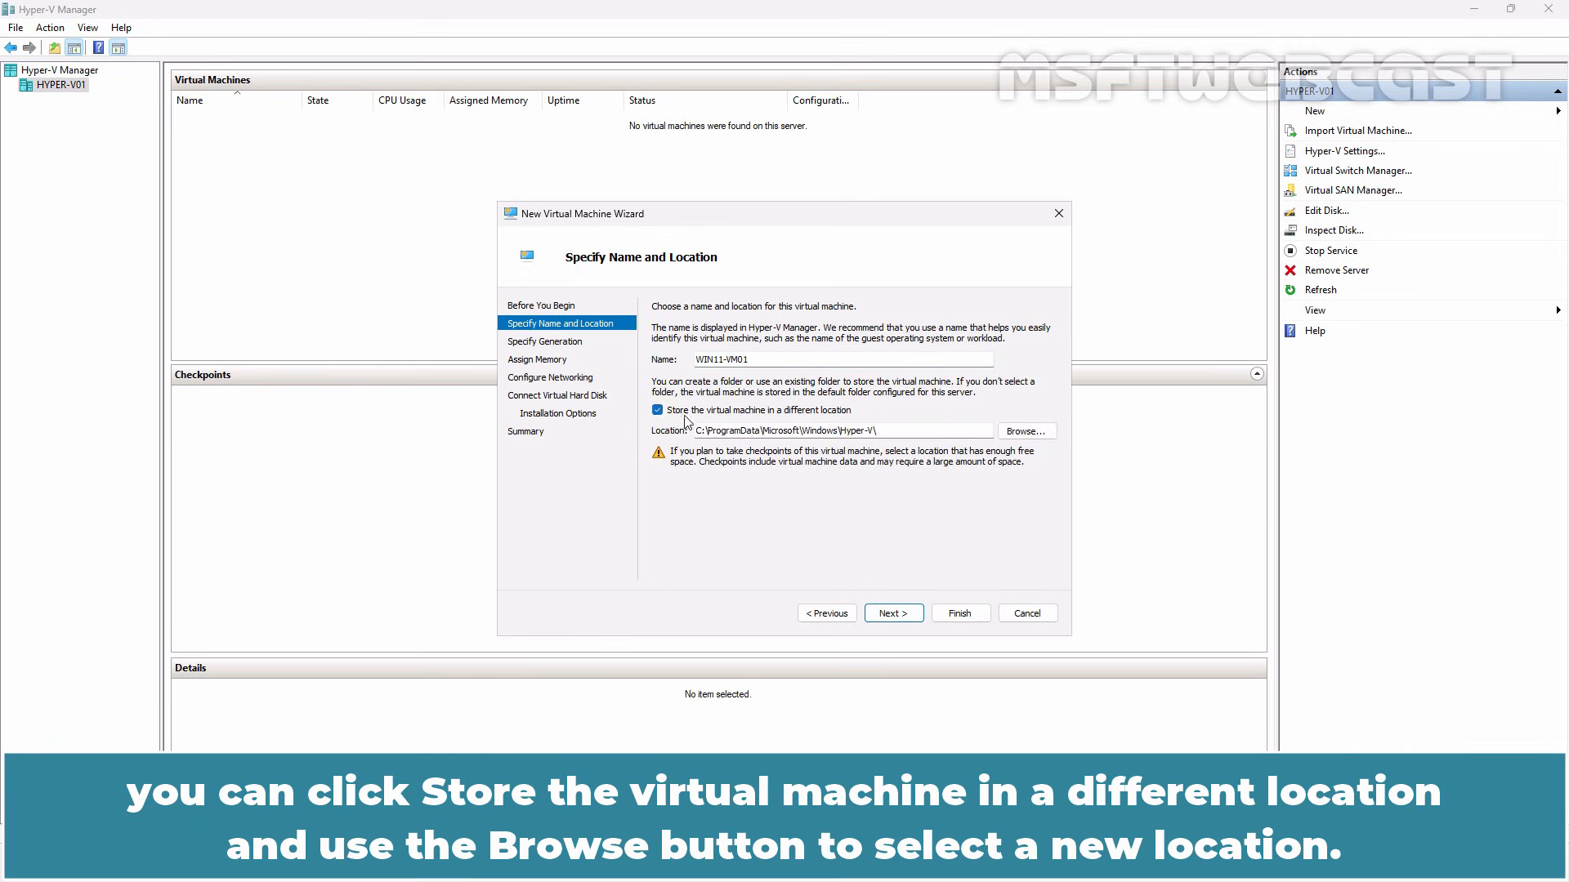
pyautogui.click(1025, 431)
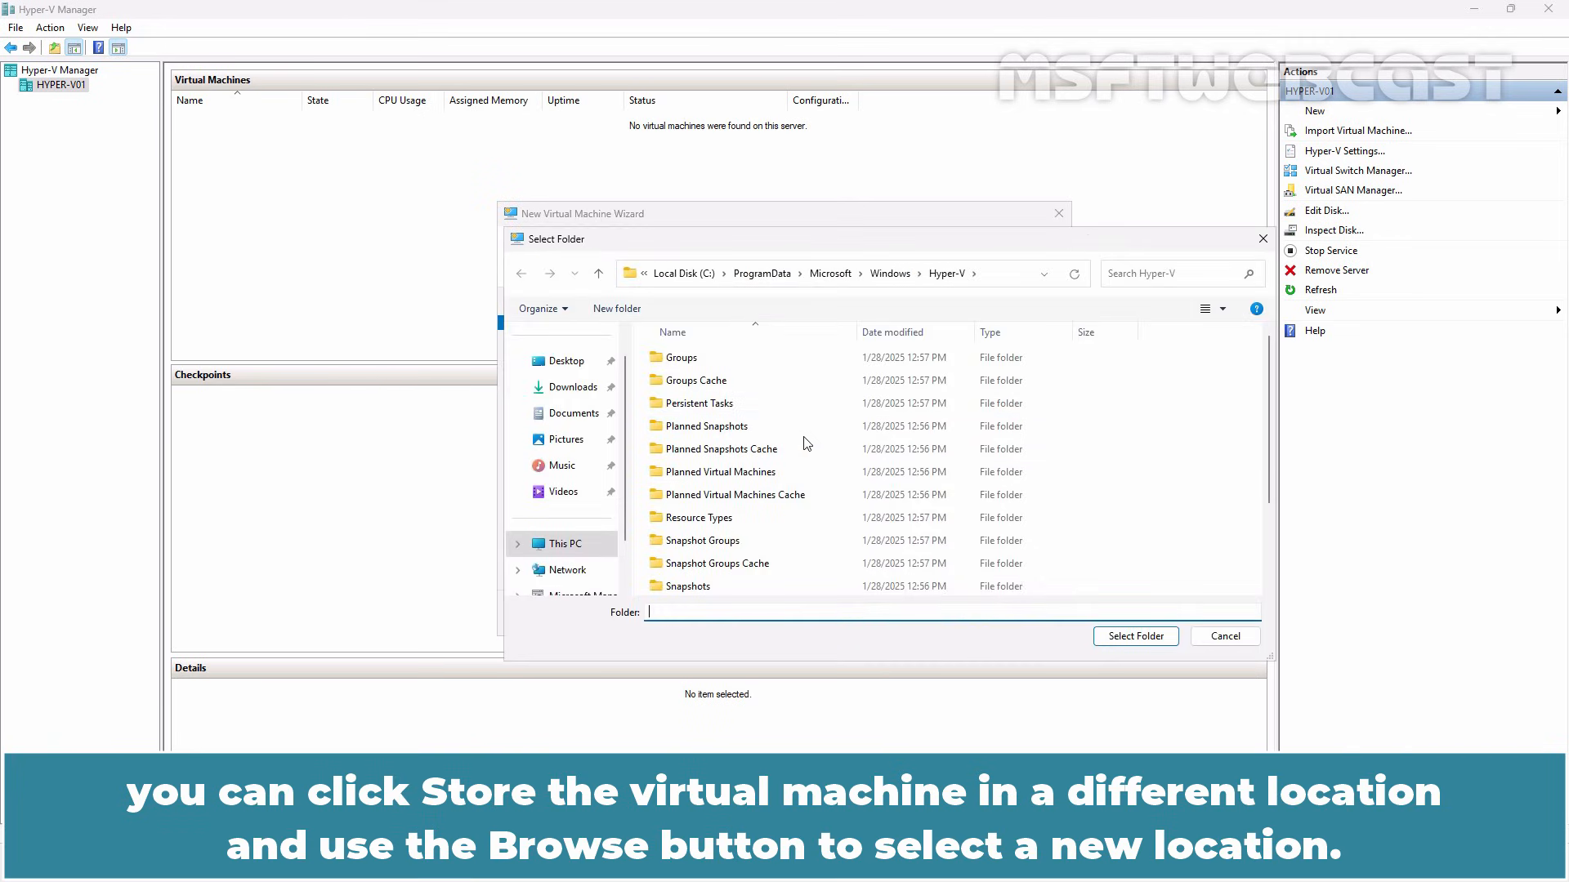
pyautogui.click(1224, 635)
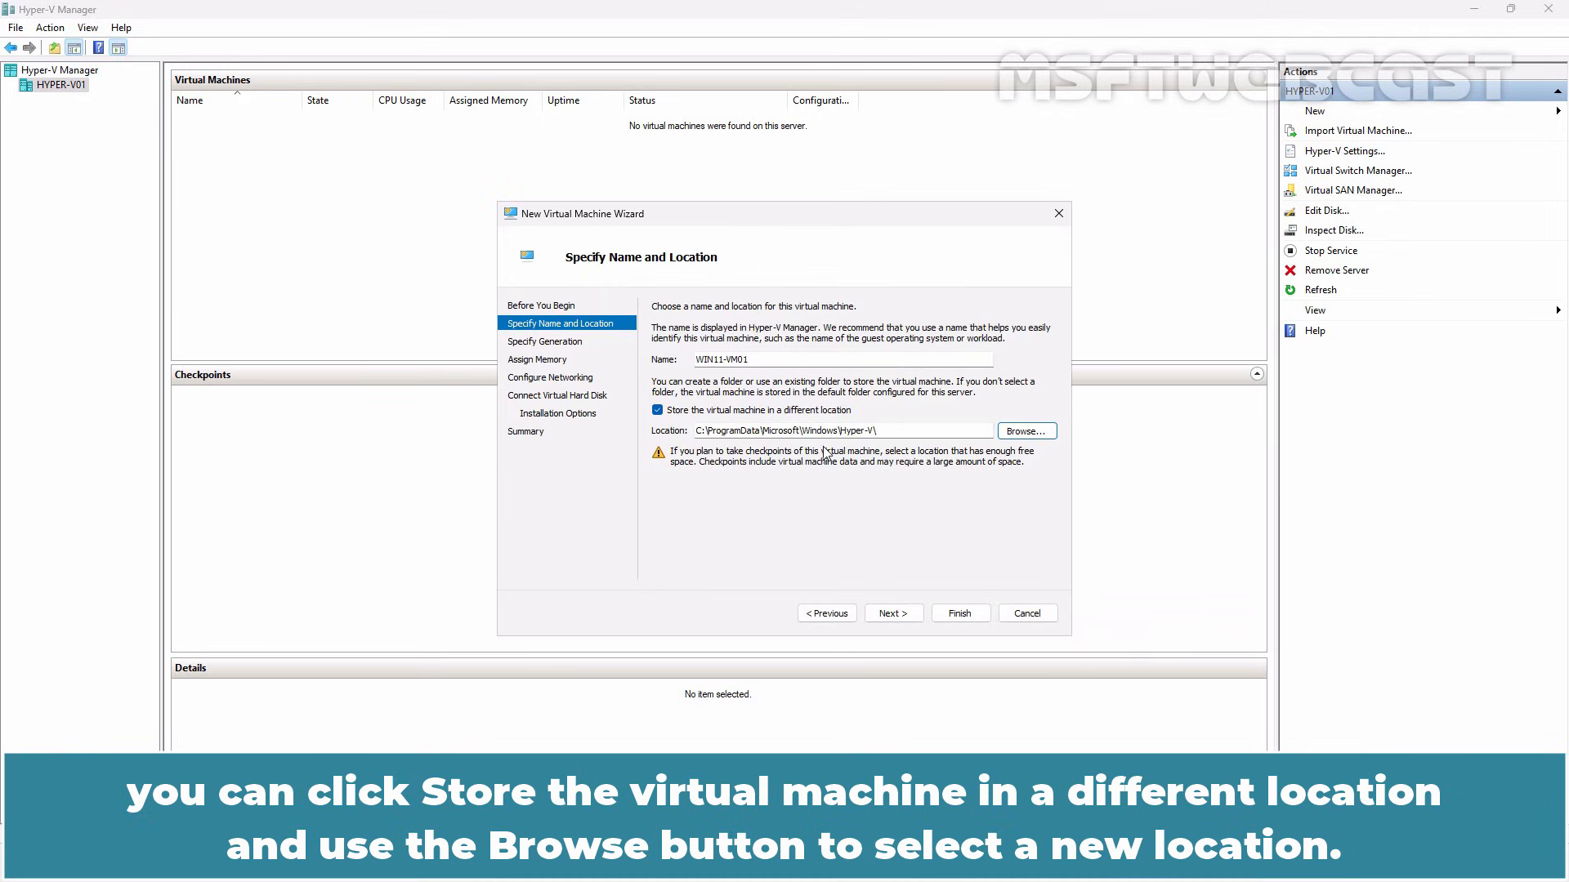
pyautogui.click(657, 410)
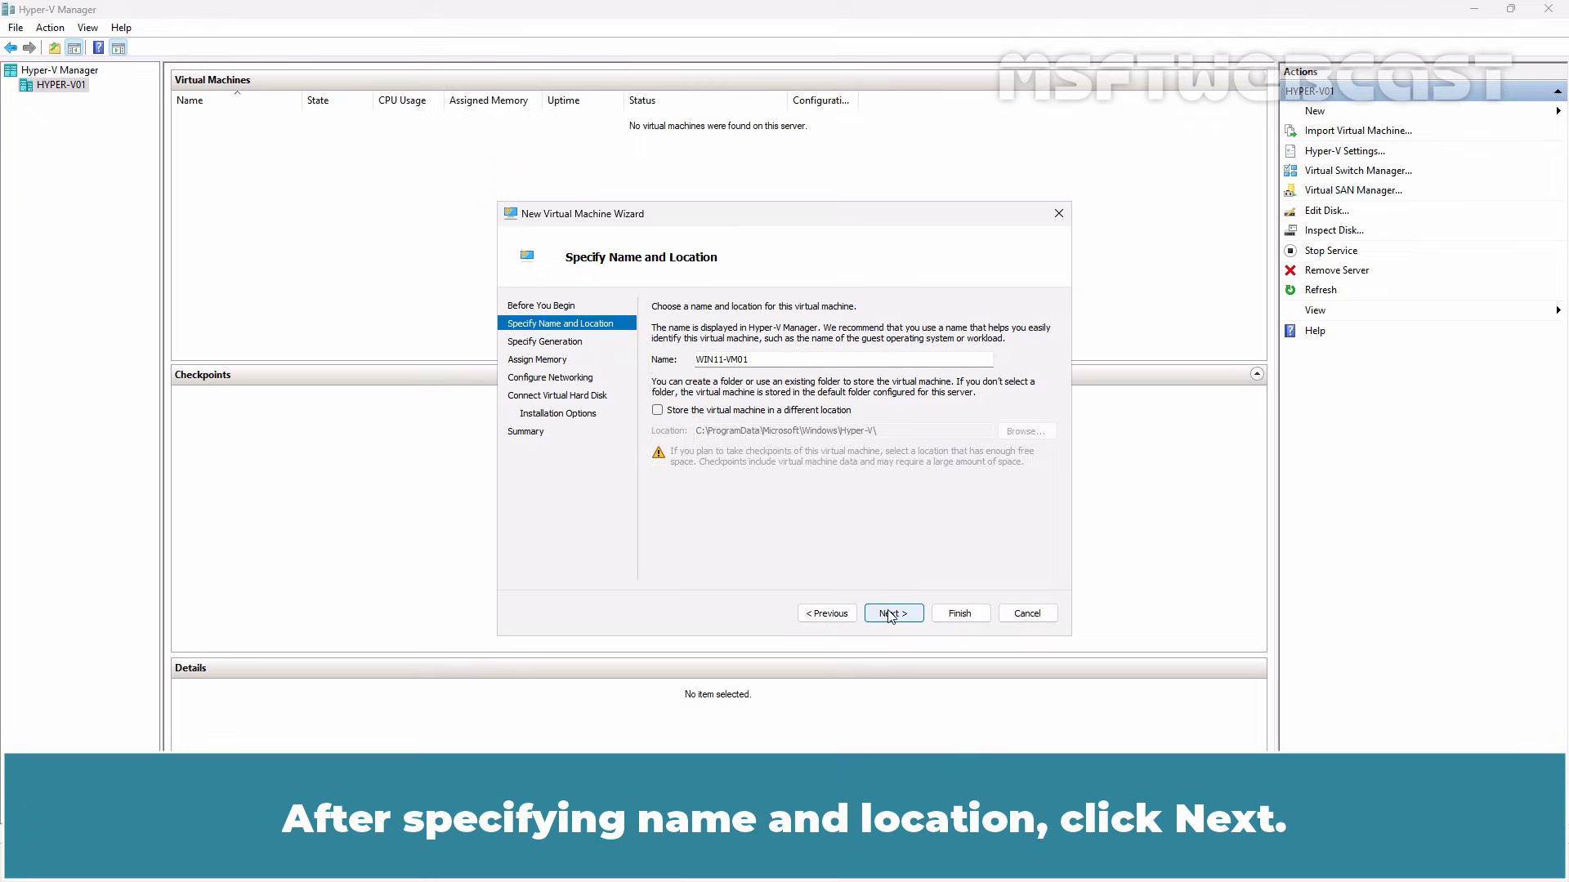
# Step: Select Generation 2 on the Specify Generation page and advance to Assign Memory
pyautogui.click(891, 614)
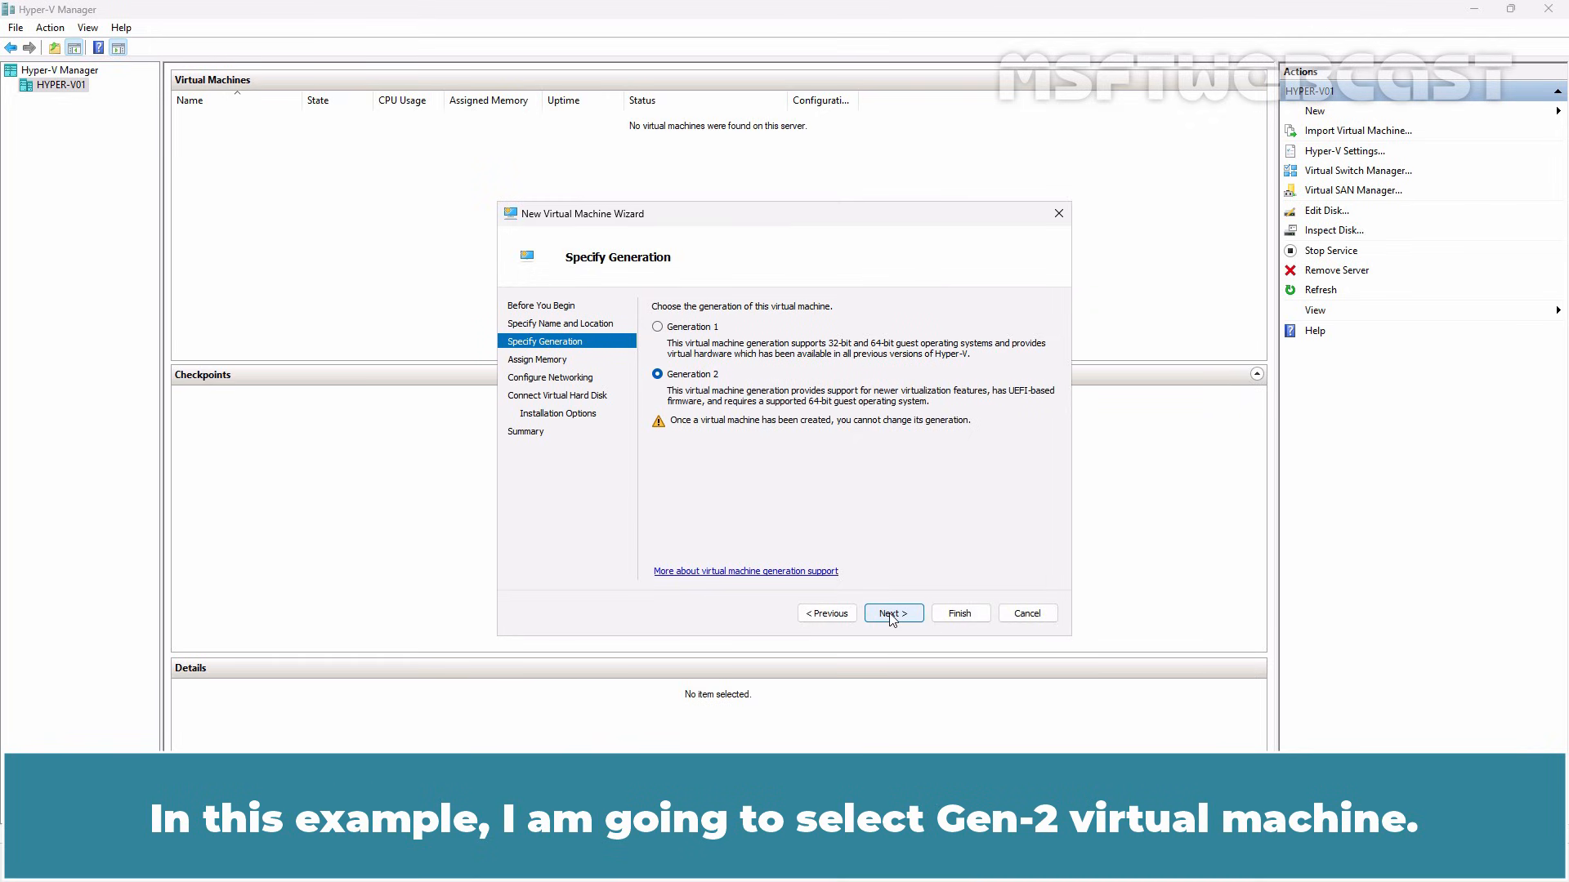
pyautogui.click(891, 613)
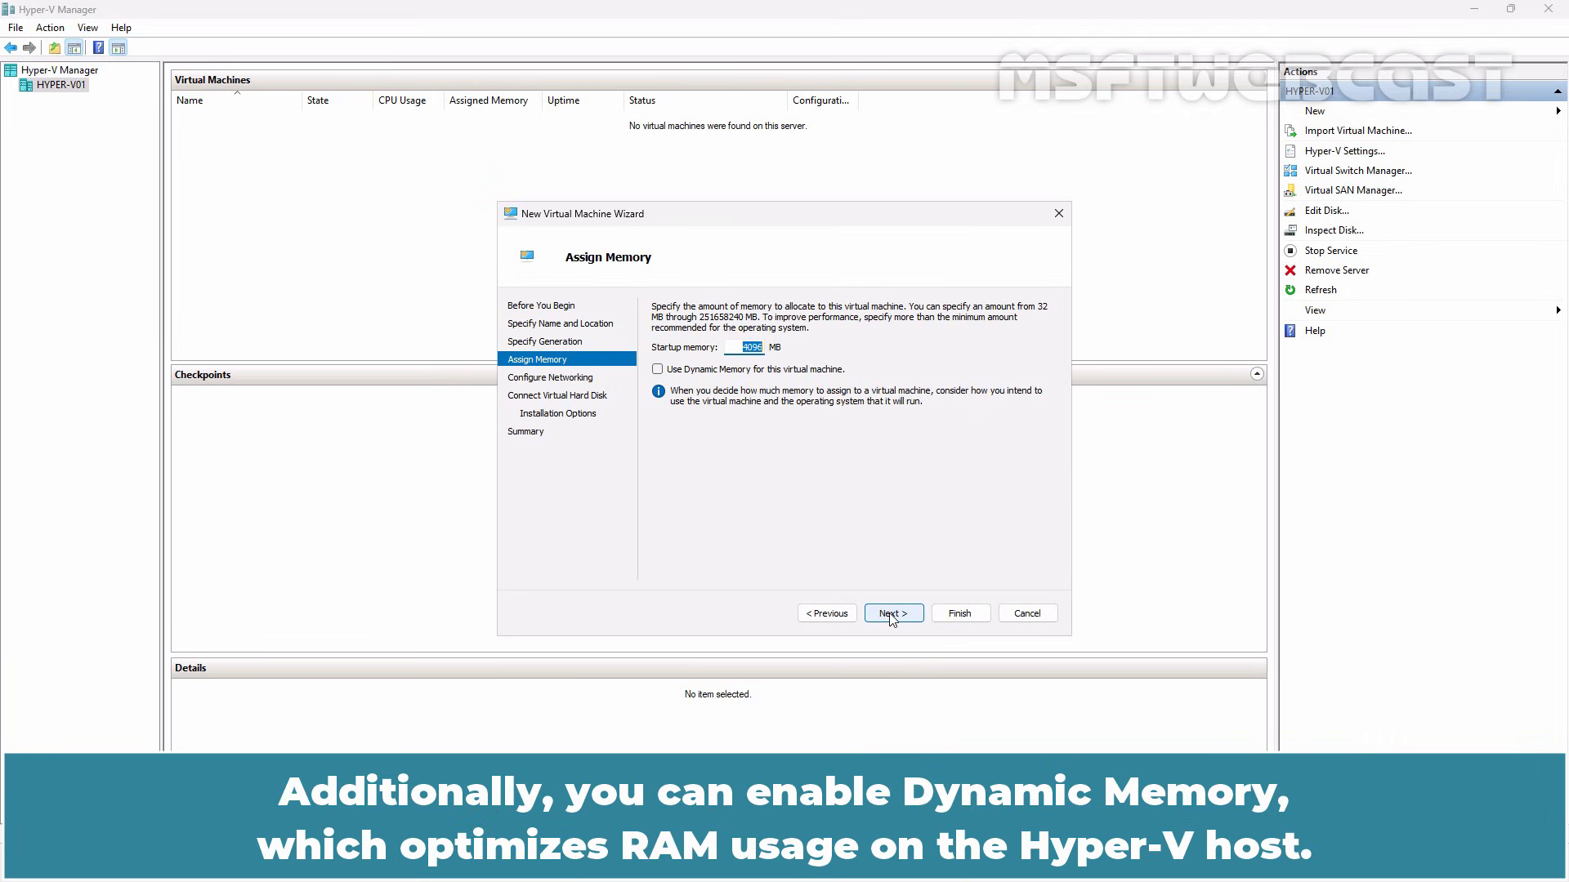
pyautogui.moveTo(659, 372)
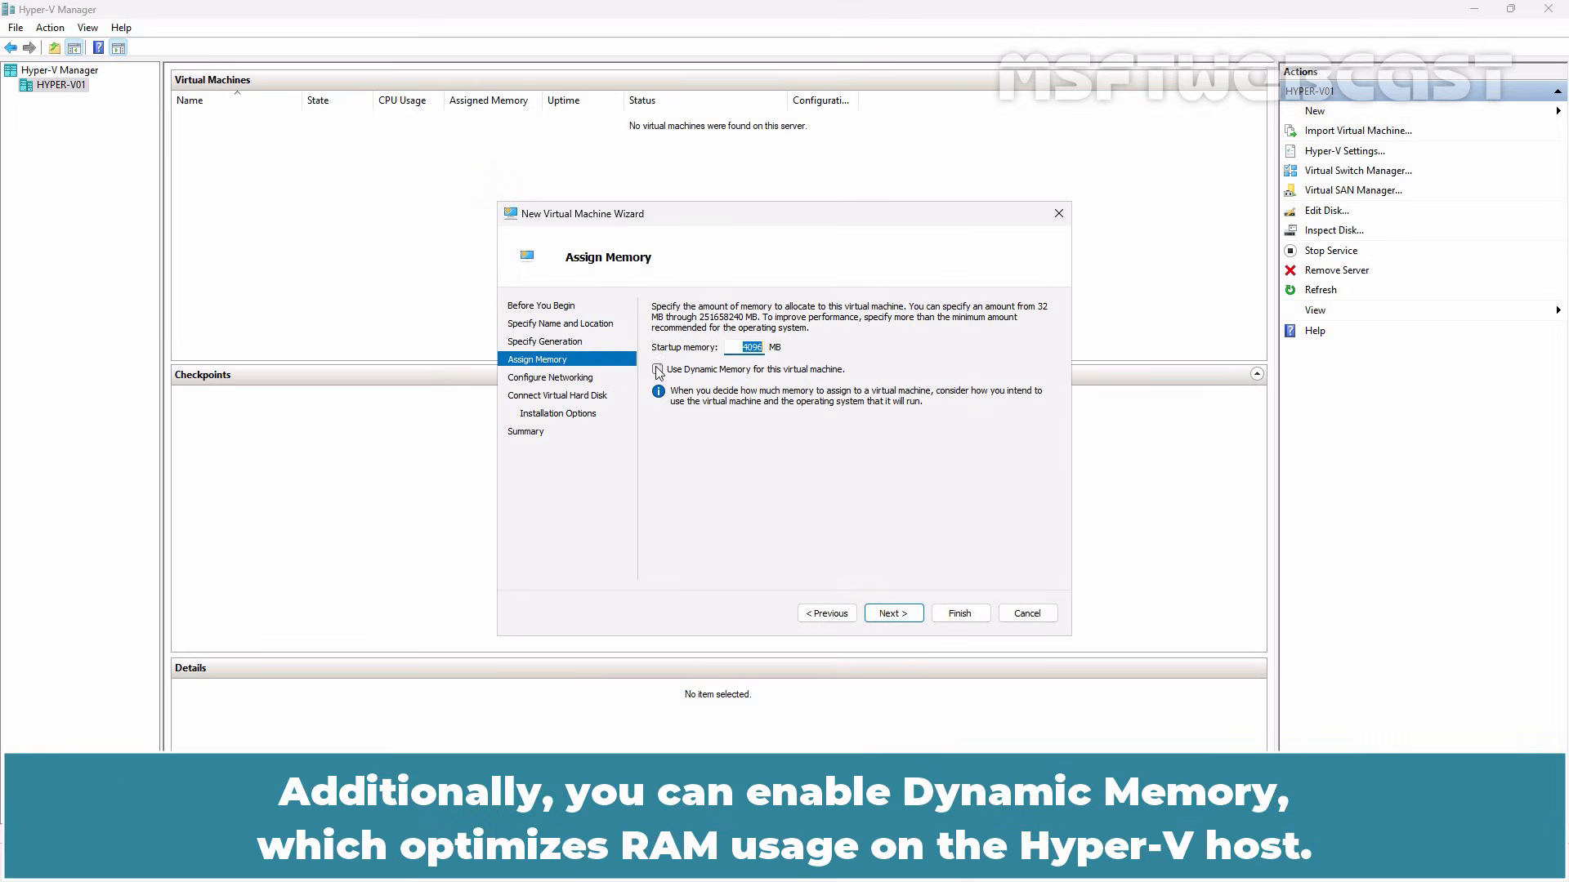
# Step: Keep 4096 MB startup memory with Dynamic Memory toggled back off, and continue
pyautogui.click(657, 369)
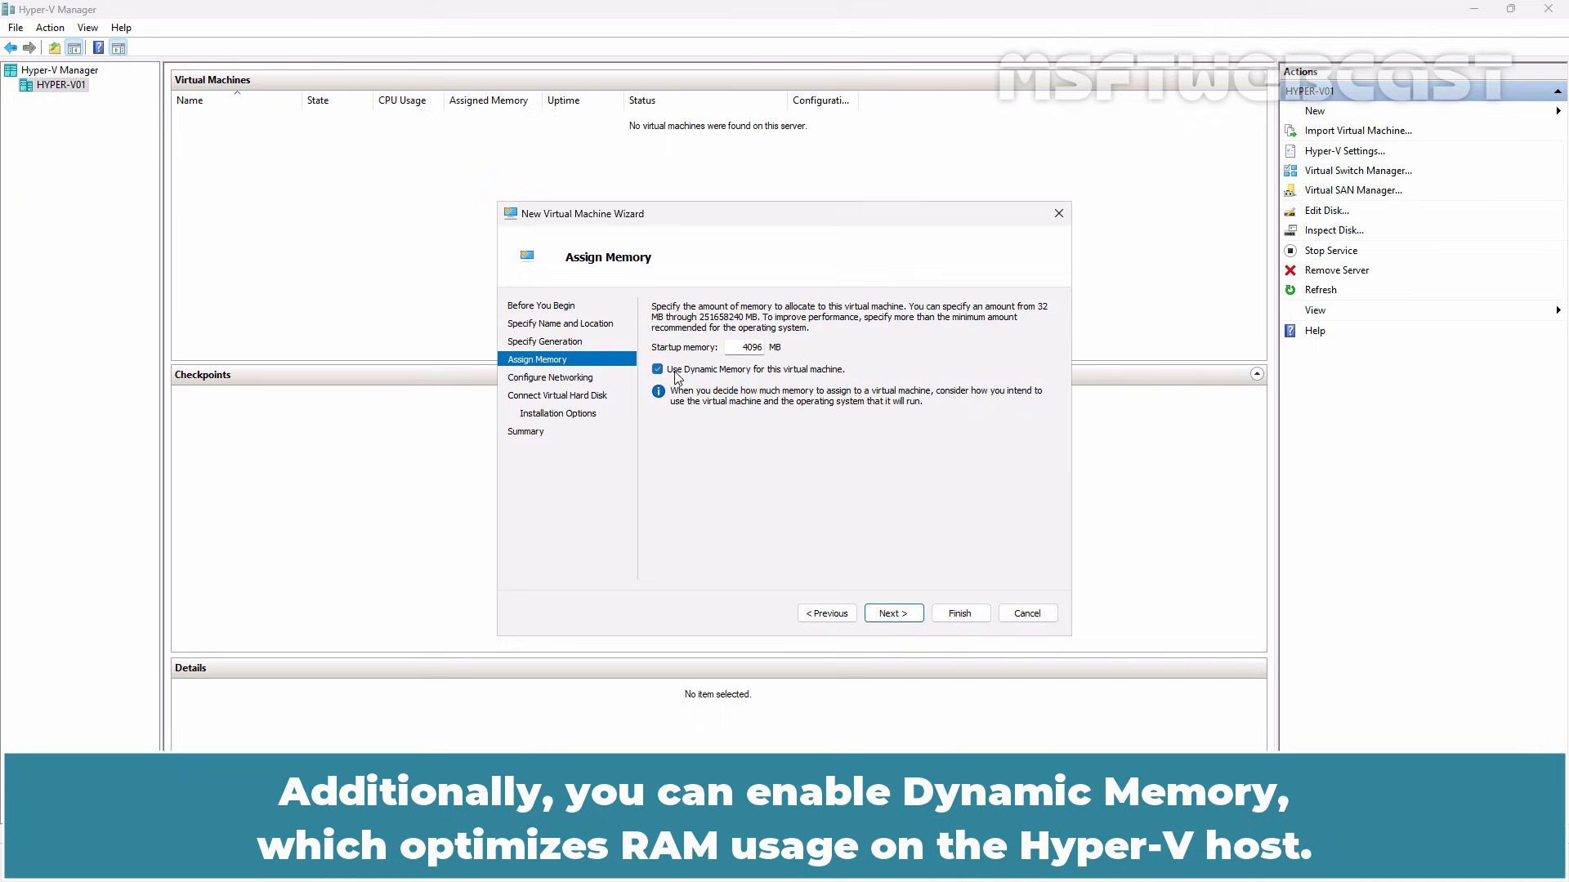
pyautogui.click(657, 370)
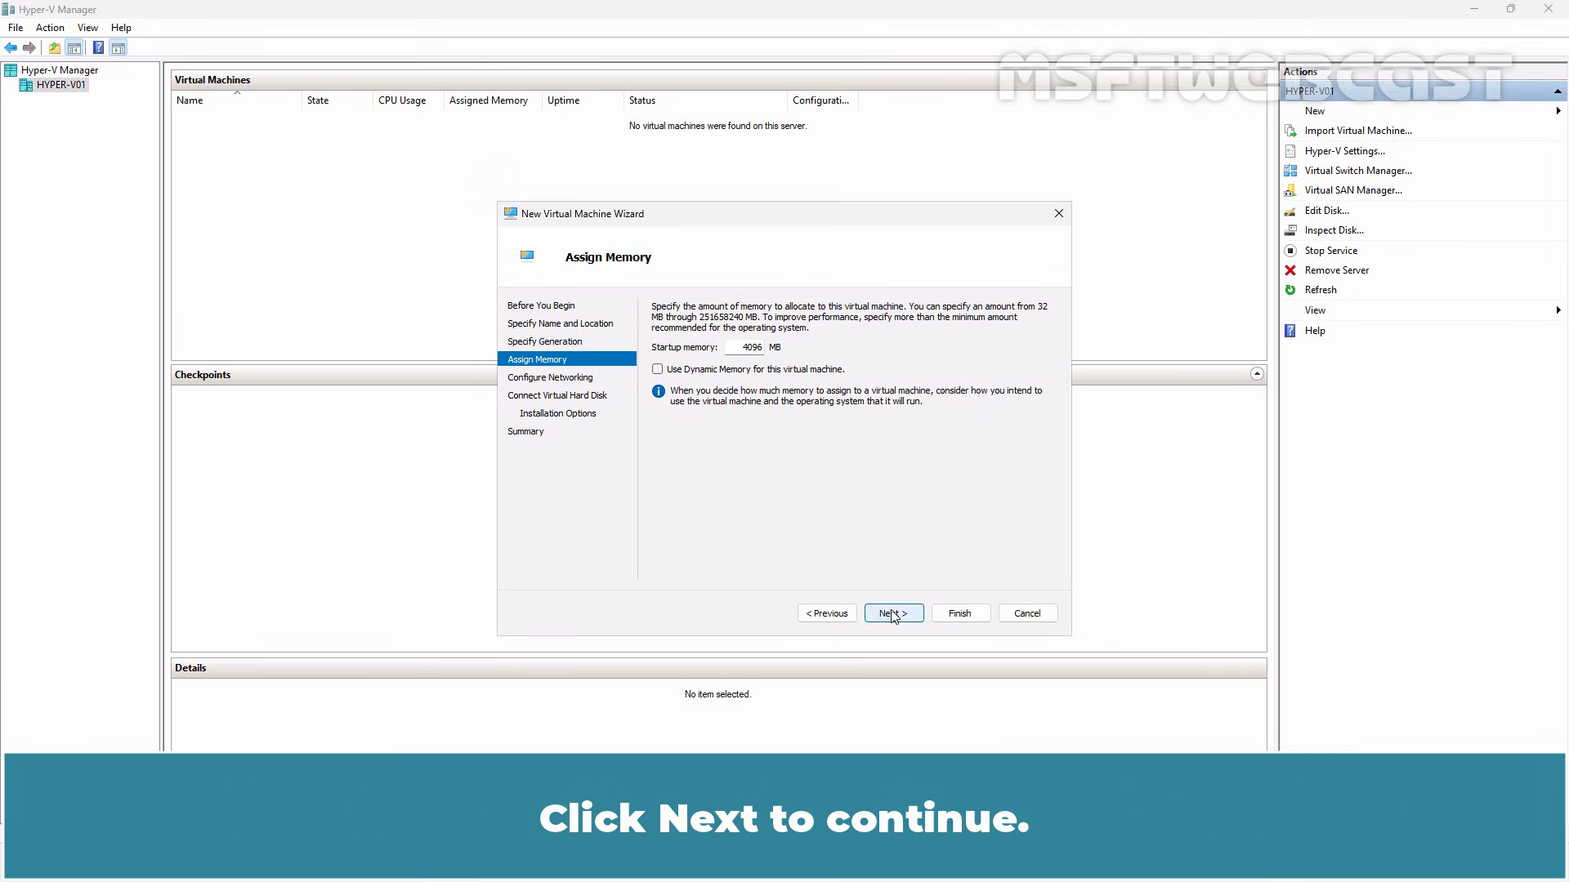
pyautogui.click(892, 614)
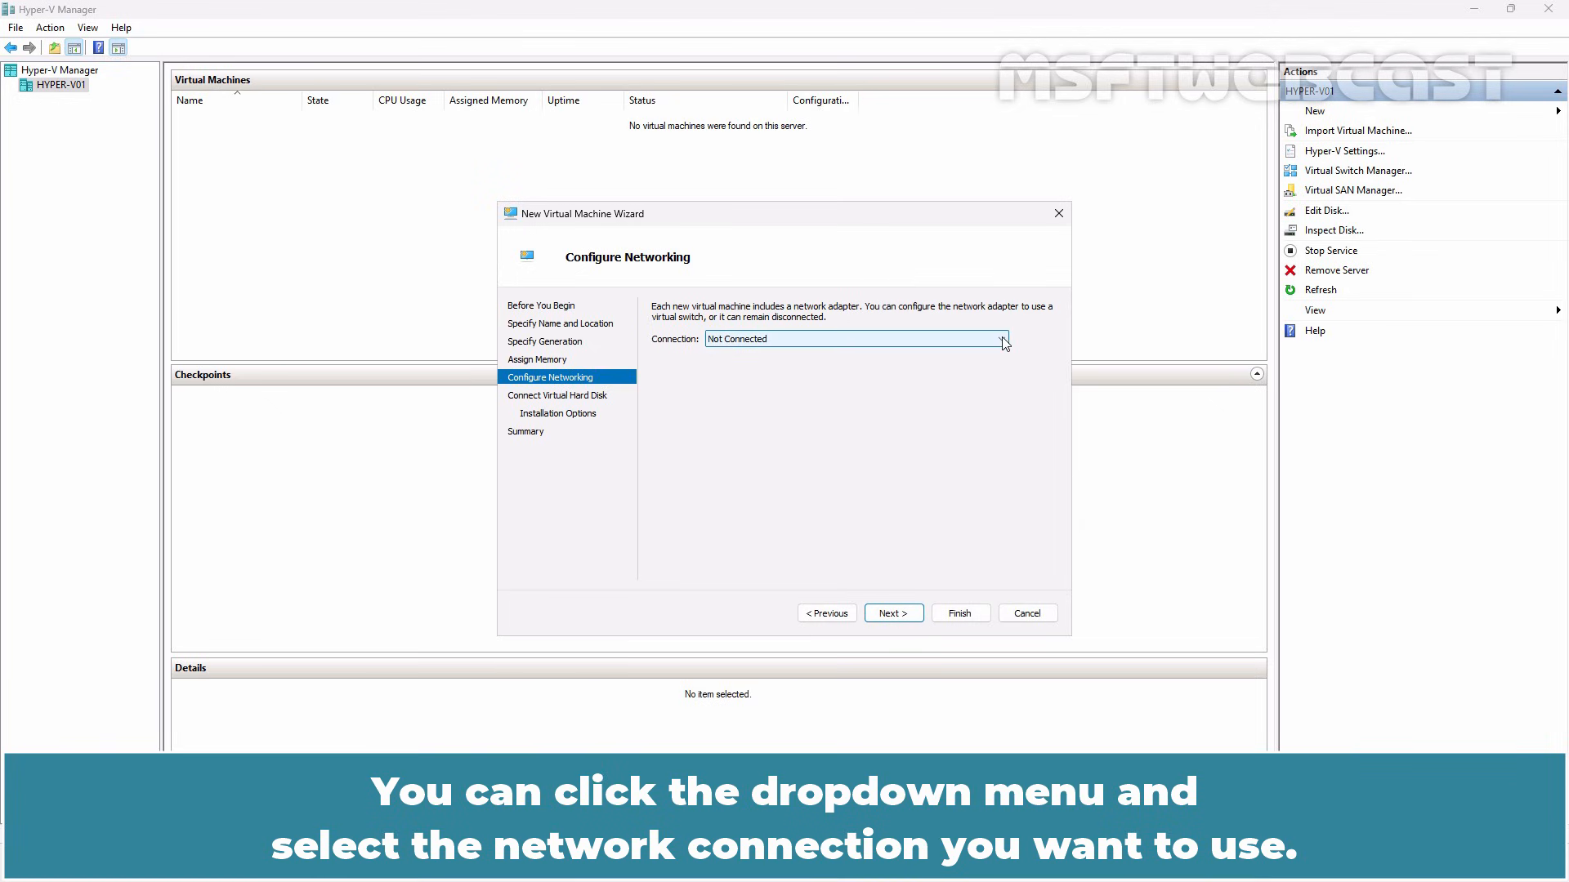
# Step: Connect the network adapter to the Realtek(R) PCI(e) Ethernet Controller virtual switch
pyautogui.click(1000, 339)
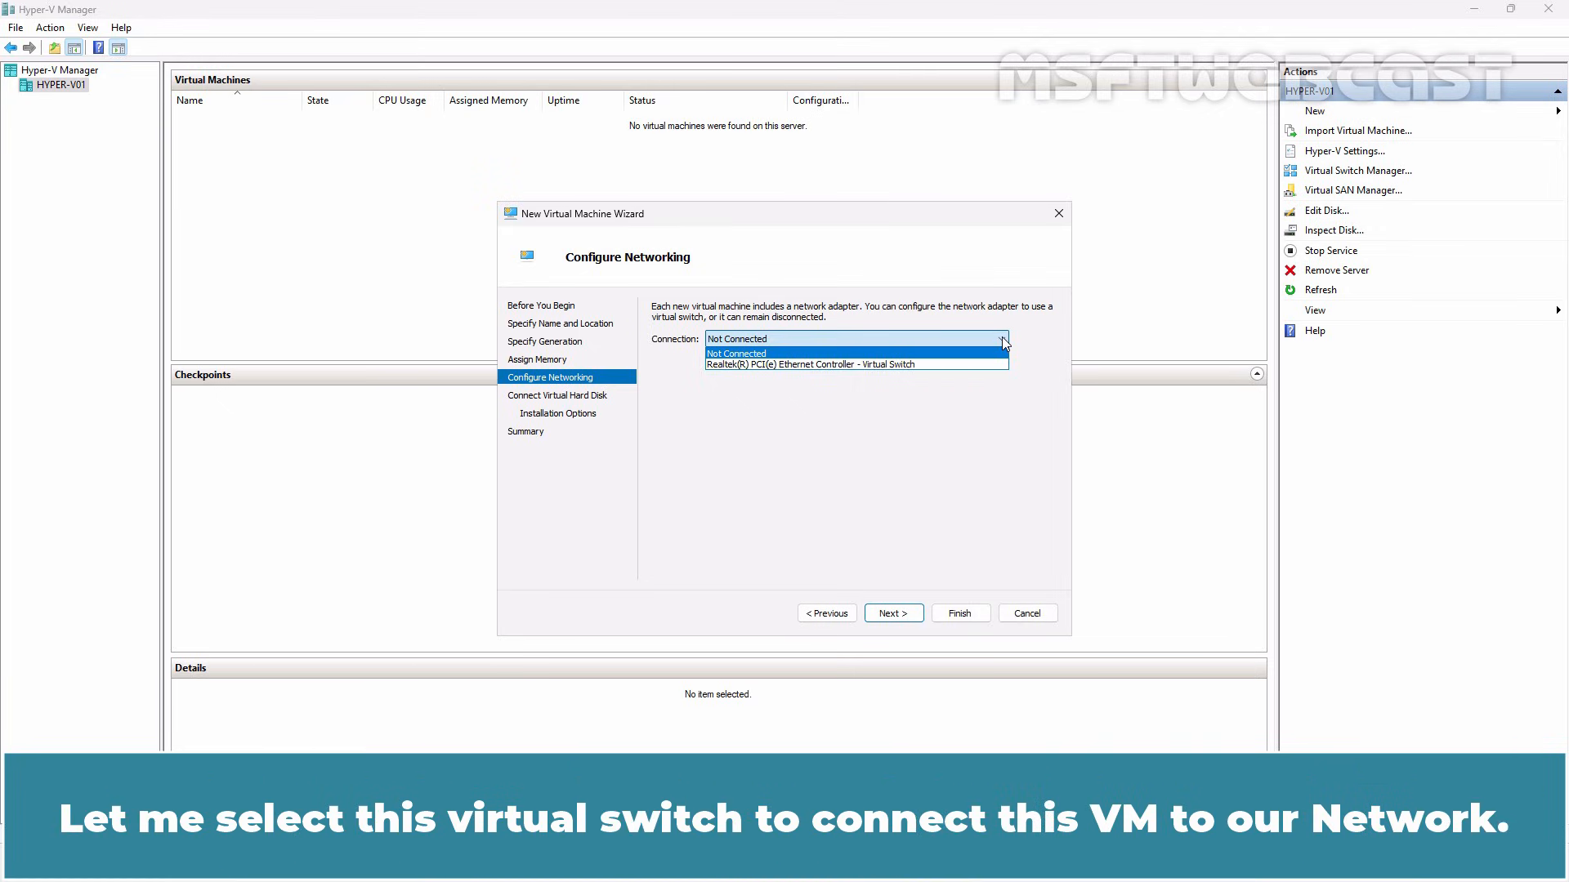
pyautogui.click(854, 363)
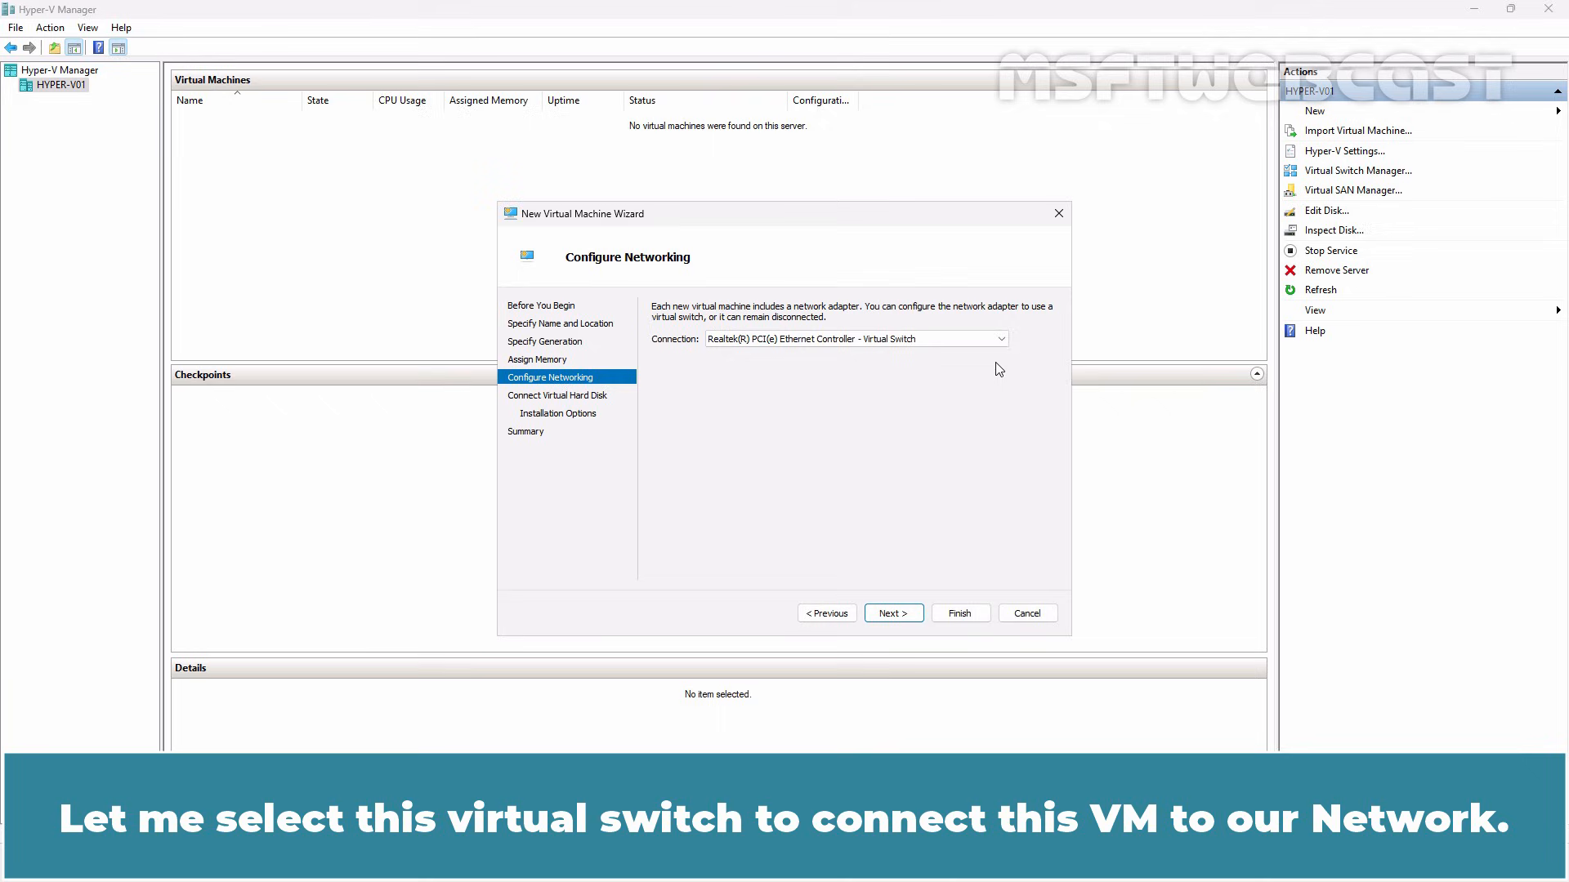
pyautogui.moveTo(924, 584)
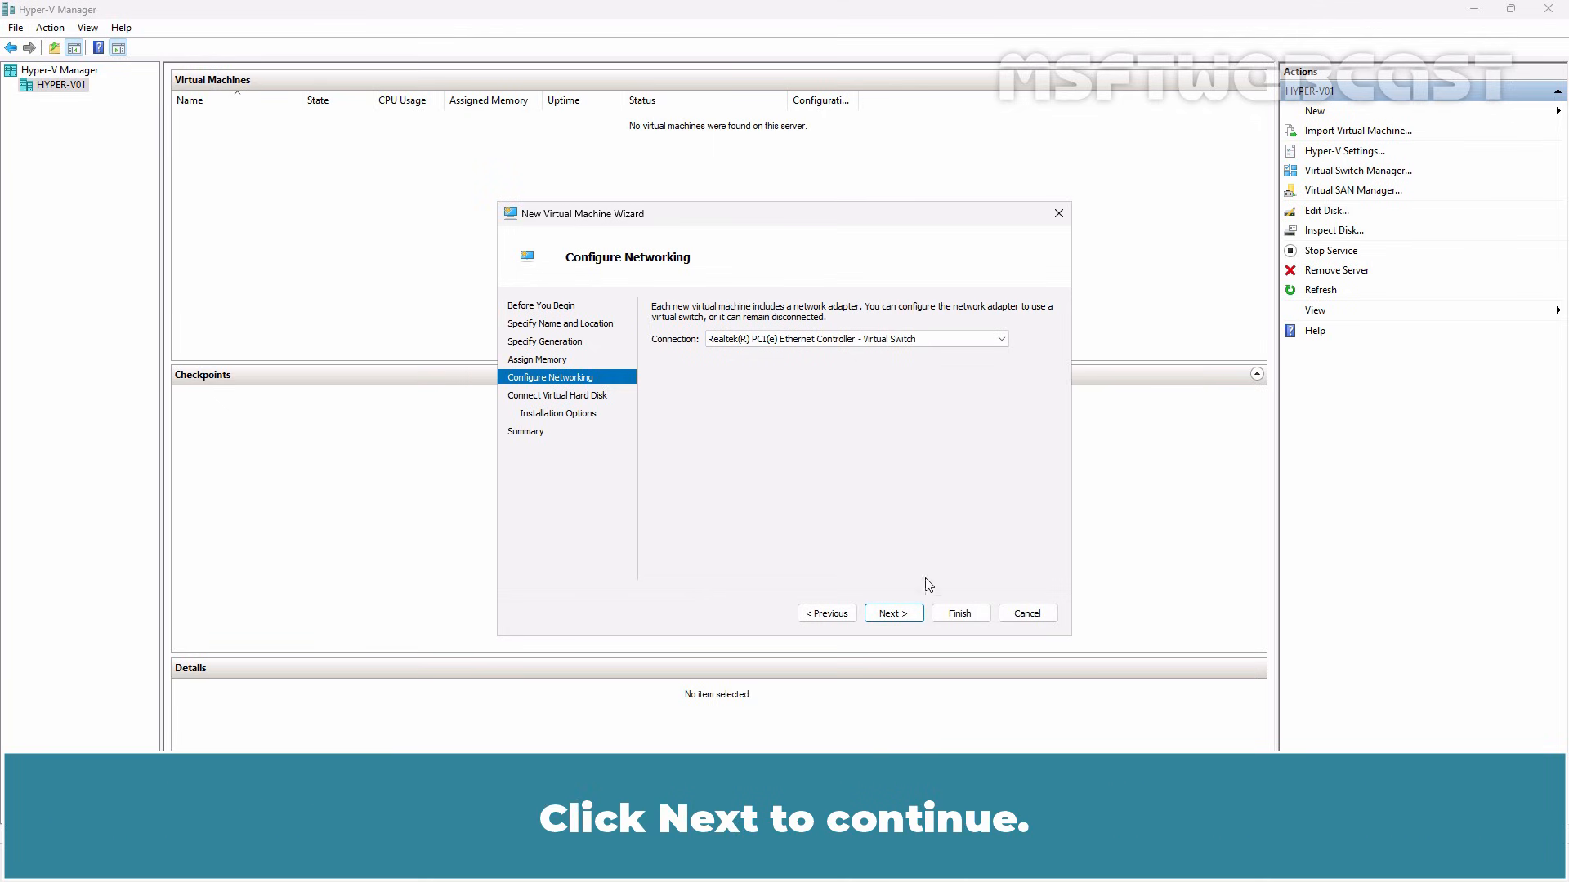
pyautogui.click(892, 614)
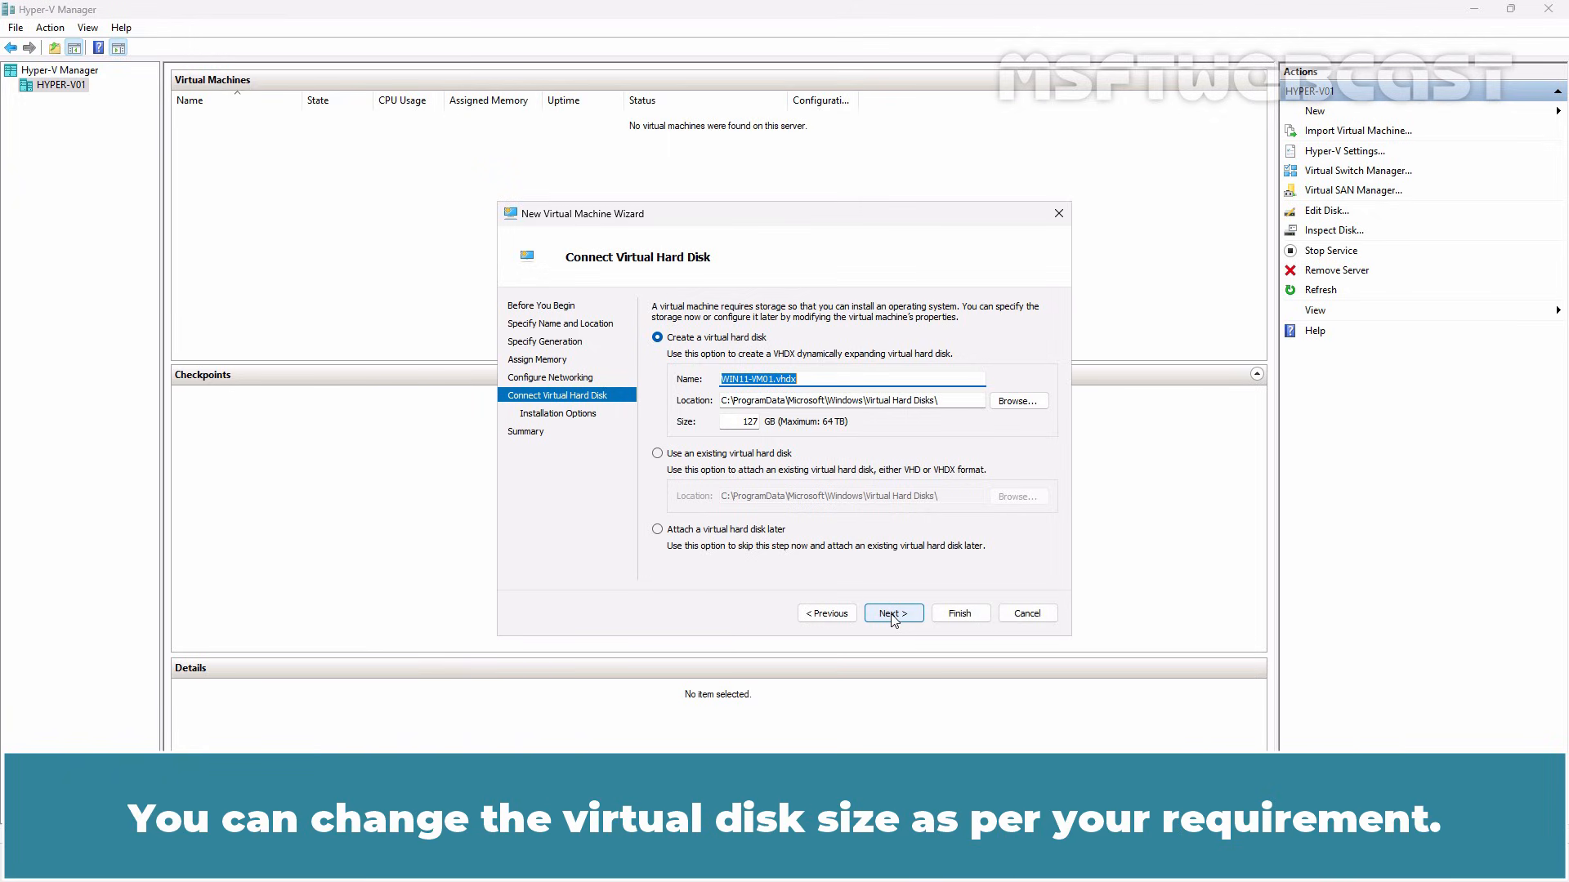
# Step: Accept the default new 127 GB WIN11-VM01.vhdx virtual hard disk
pyautogui.click(891, 612)
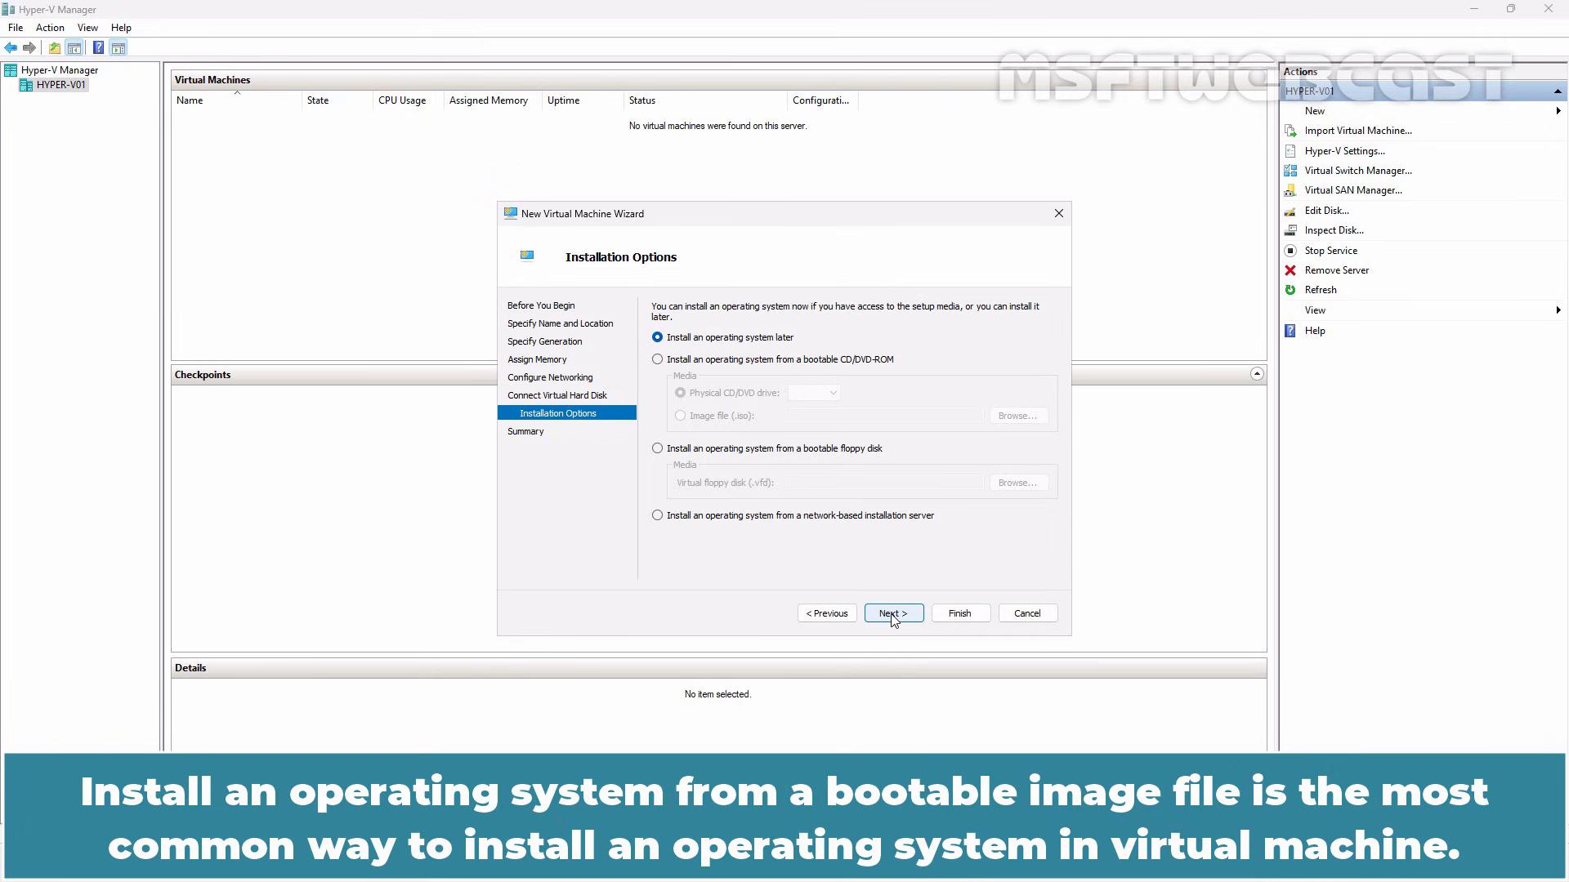
# Step: Try the ISO and network install options, then choose to install the OS later
pyautogui.click(657, 360)
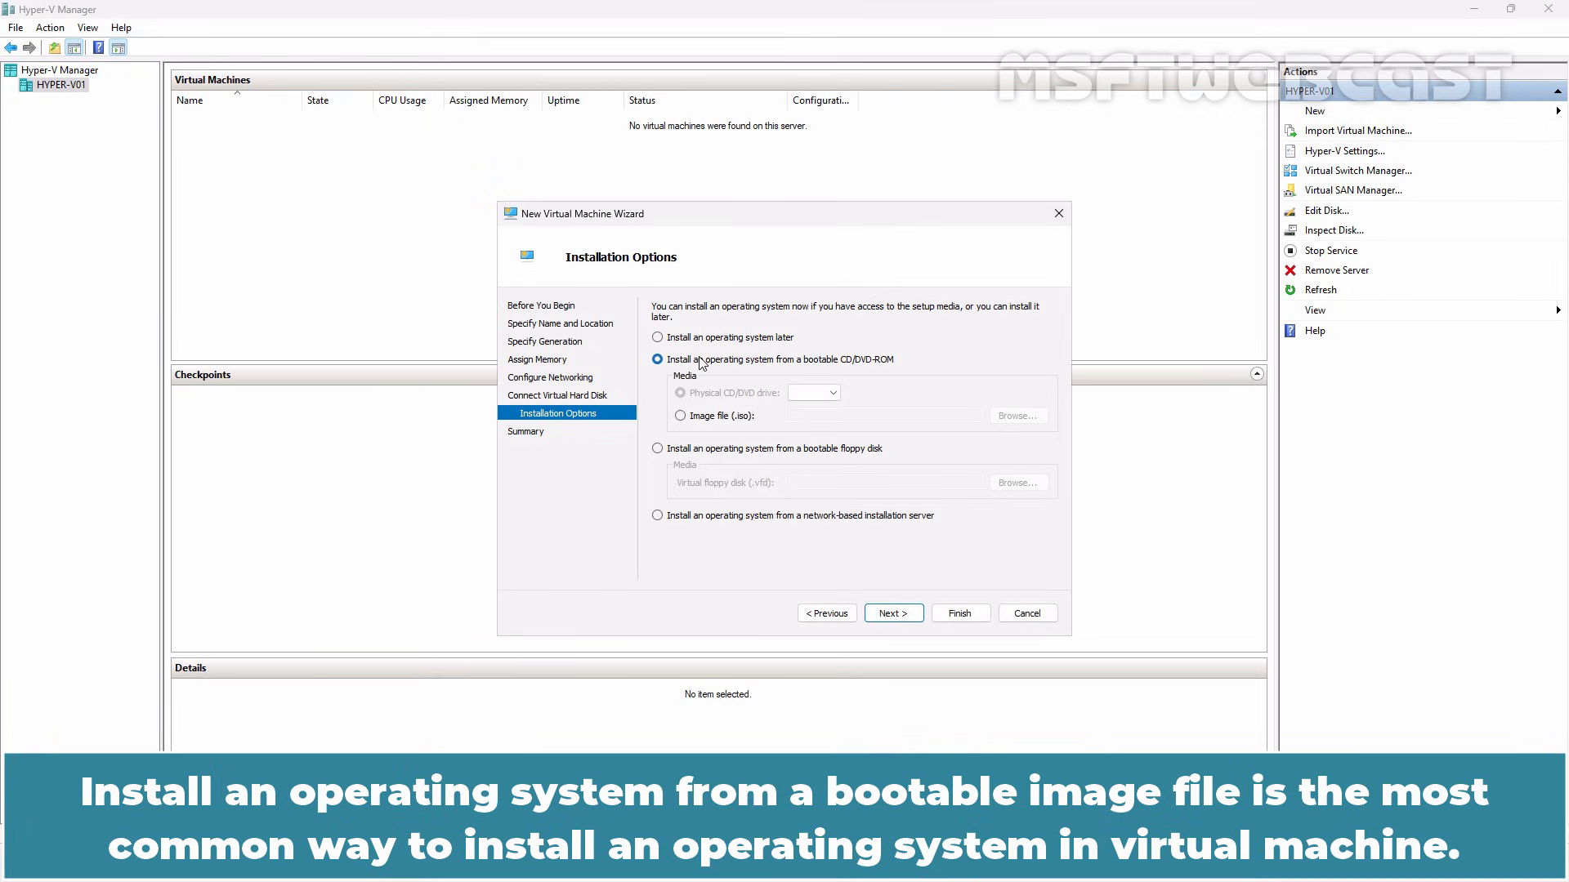
pyautogui.moveTo(683, 418)
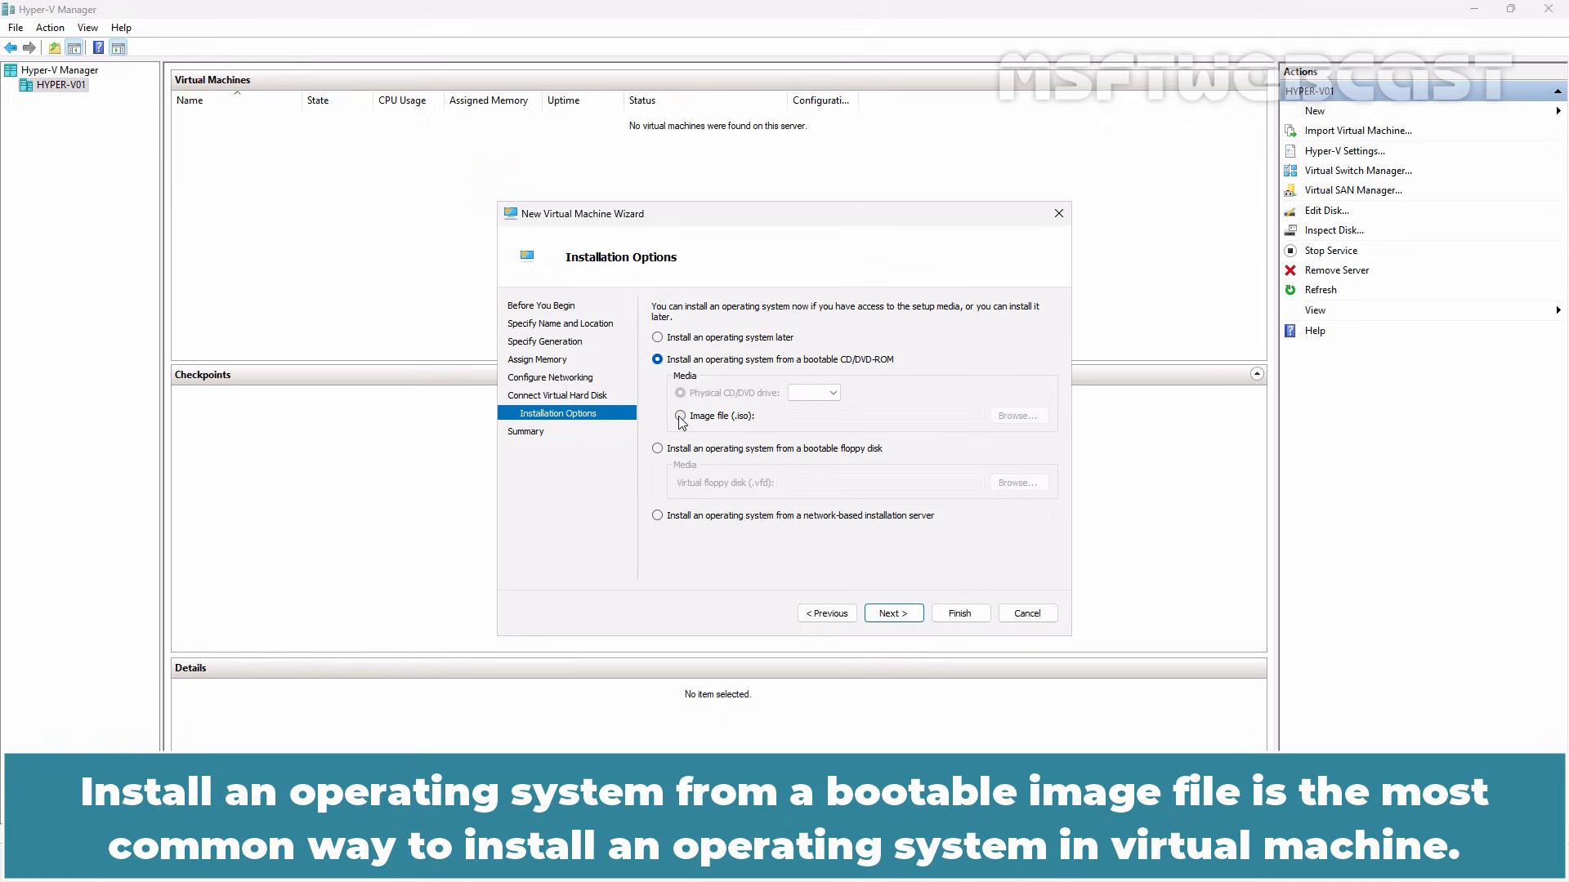
pyautogui.click(679, 416)
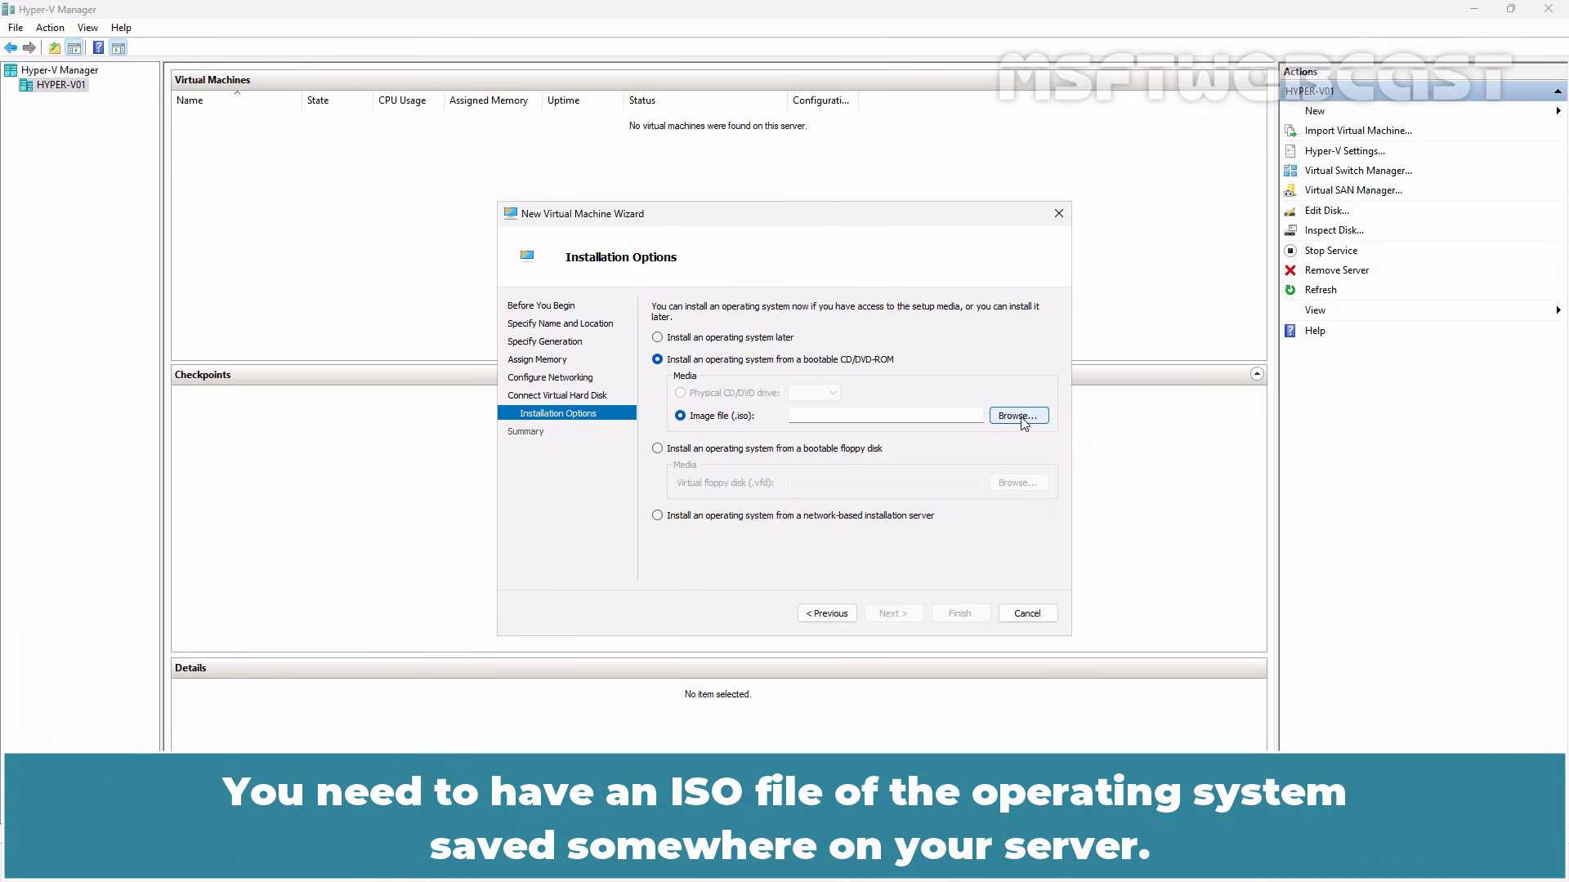
pyautogui.click(1016, 415)
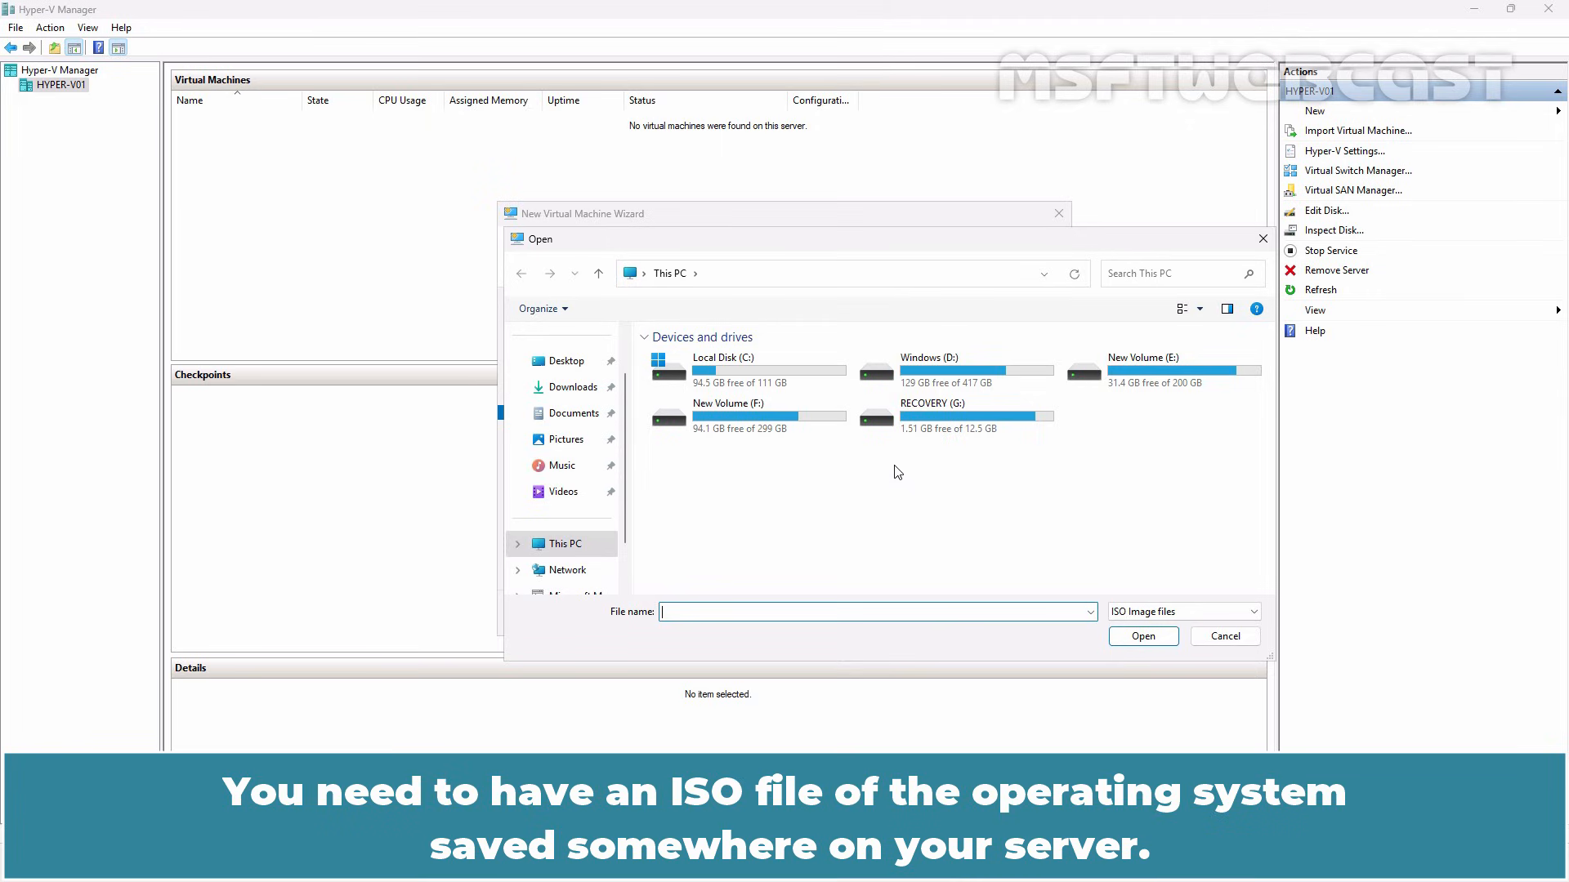
pyautogui.moveTo(1225, 636)
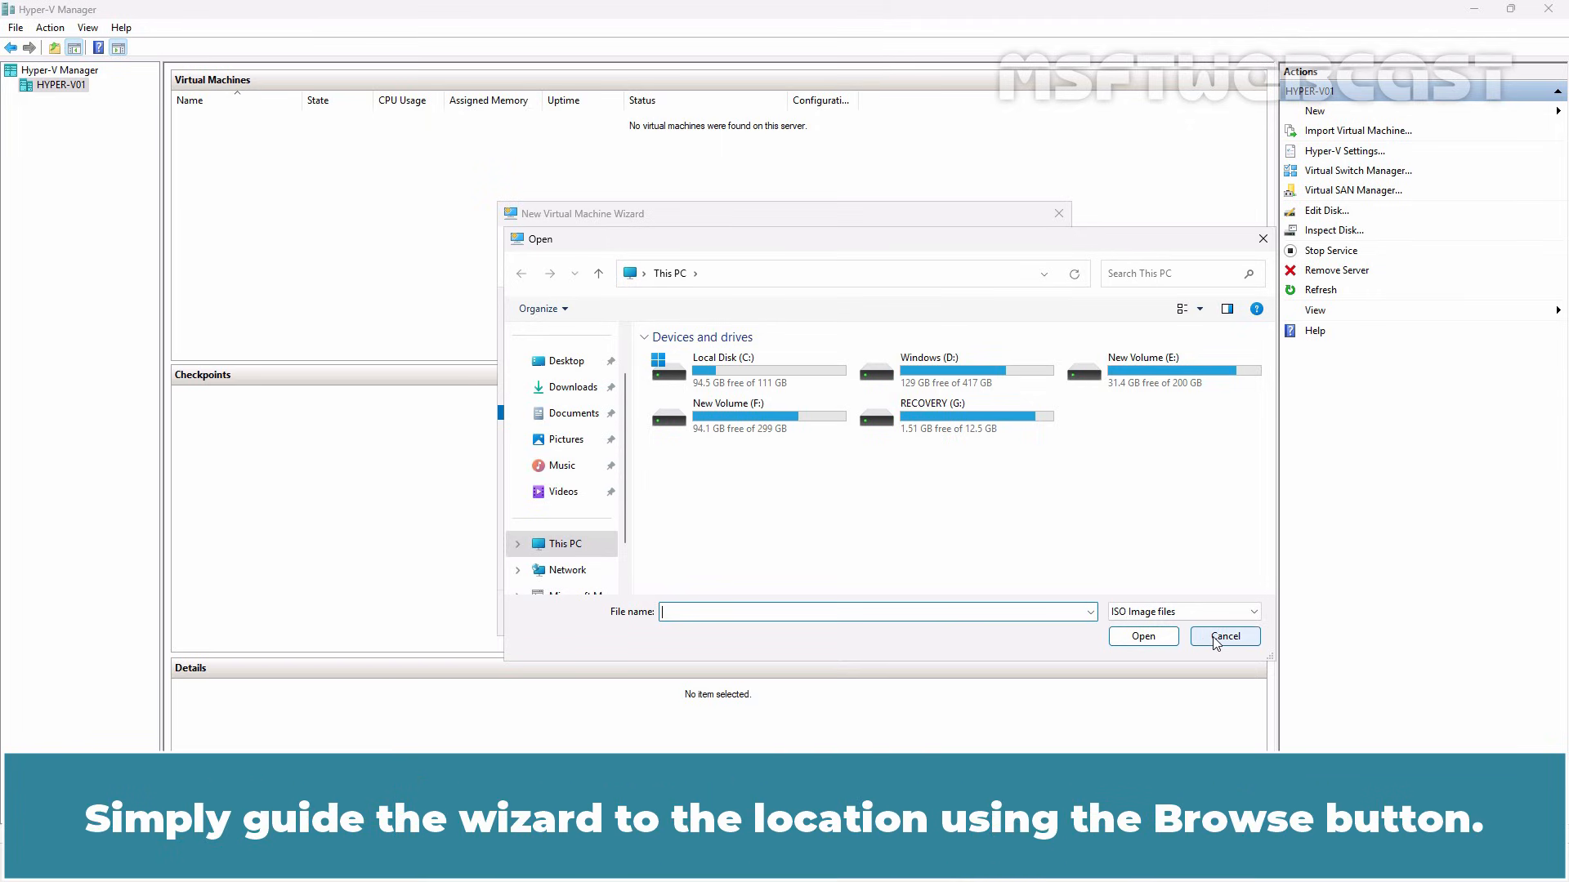
pyautogui.click(1224, 636)
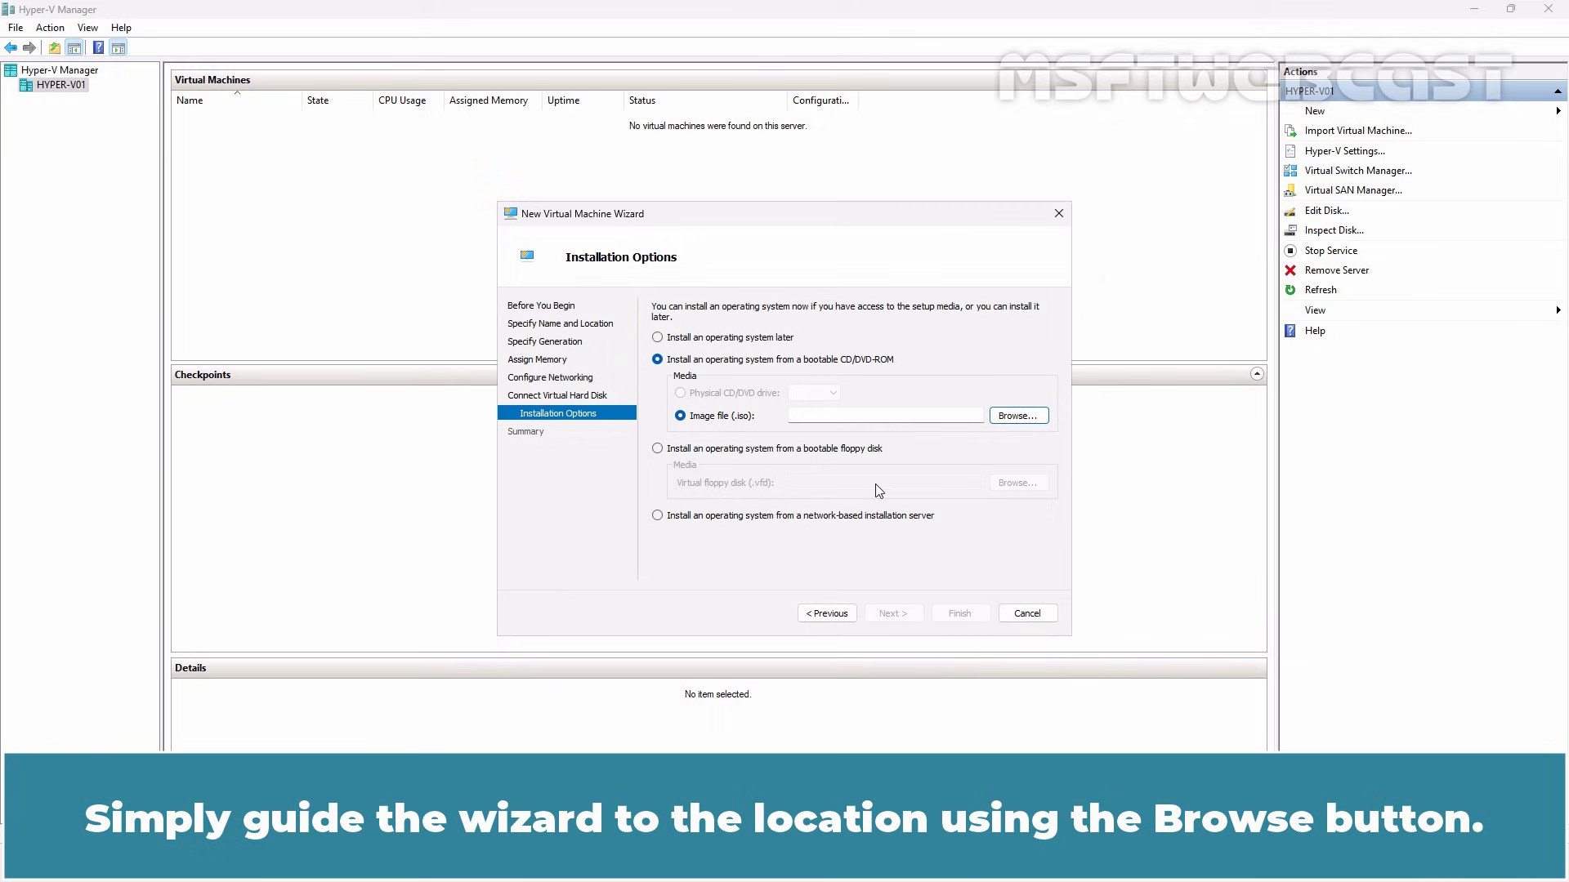
pyautogui.moveTo(798, 522)
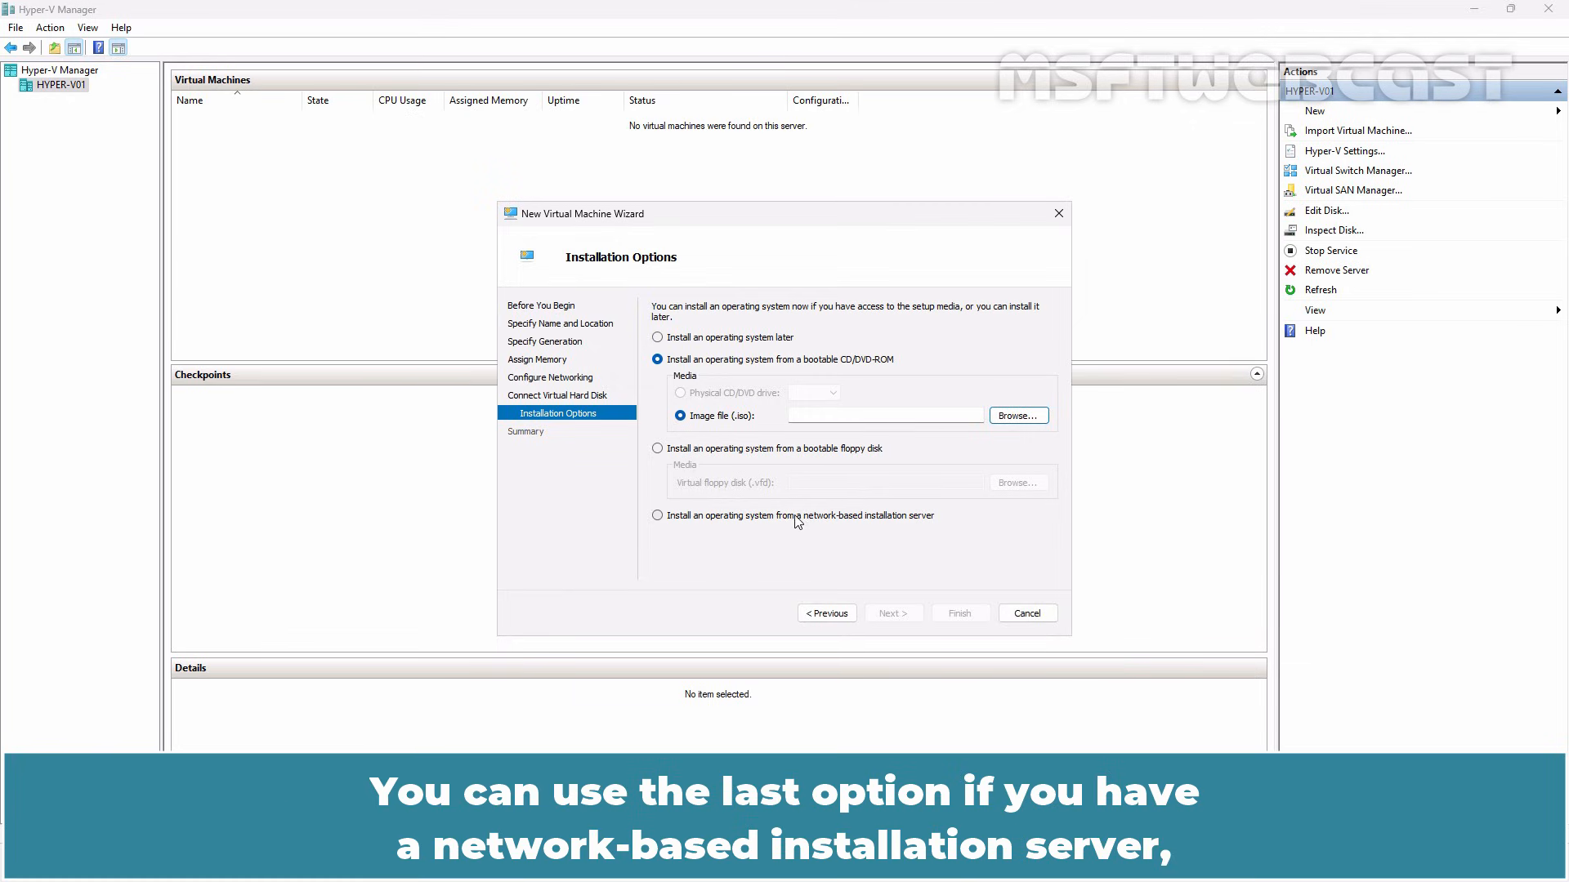
pyautogui.click(657, 516)
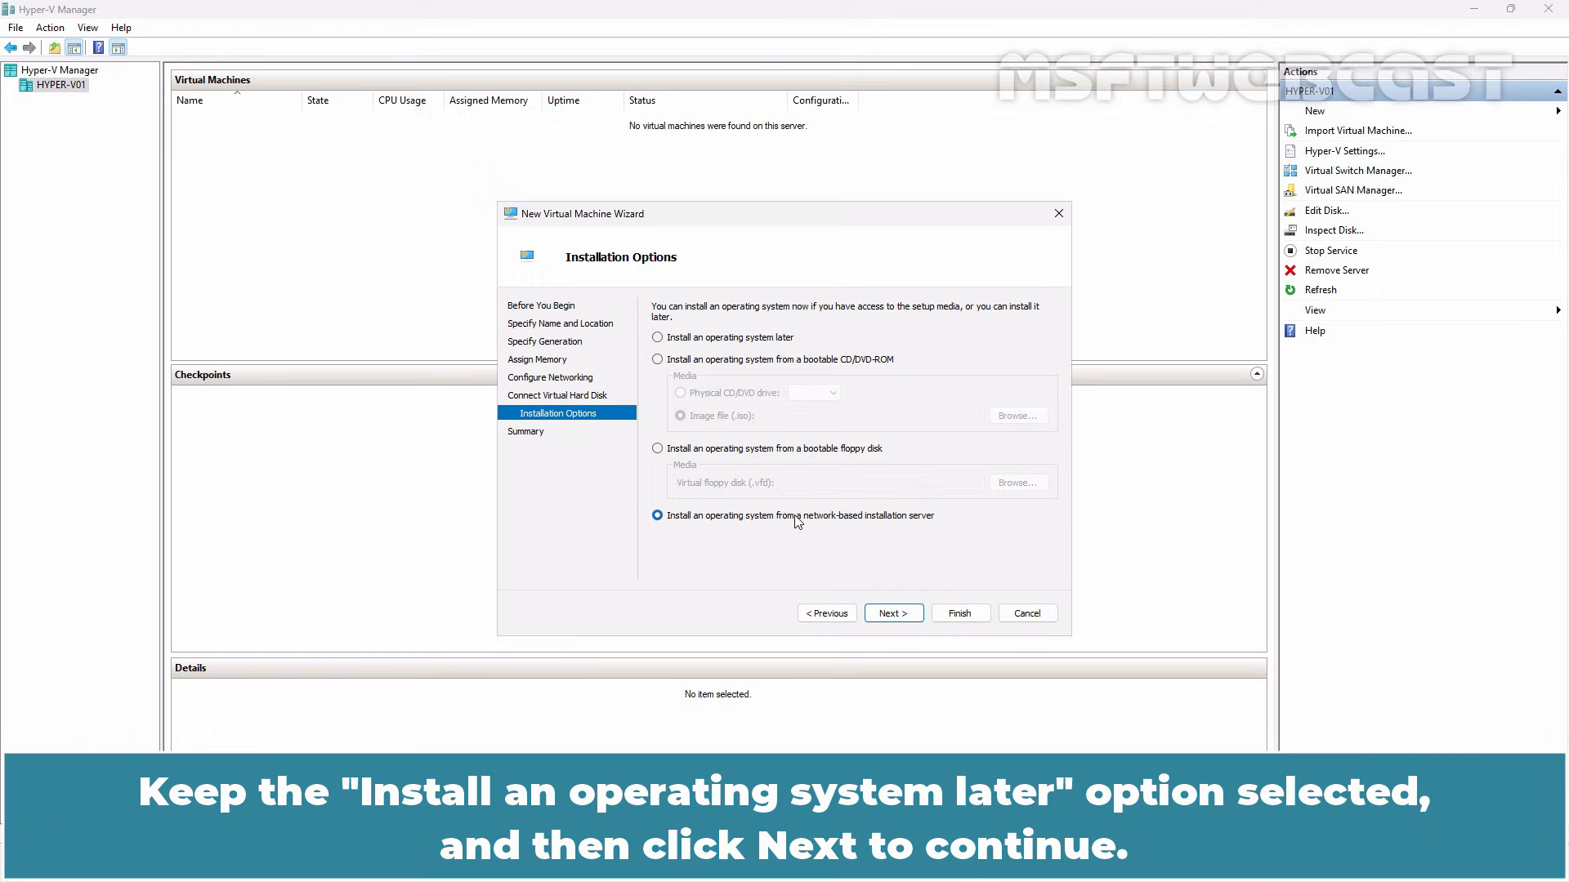
pyautogui.click(657, 337)
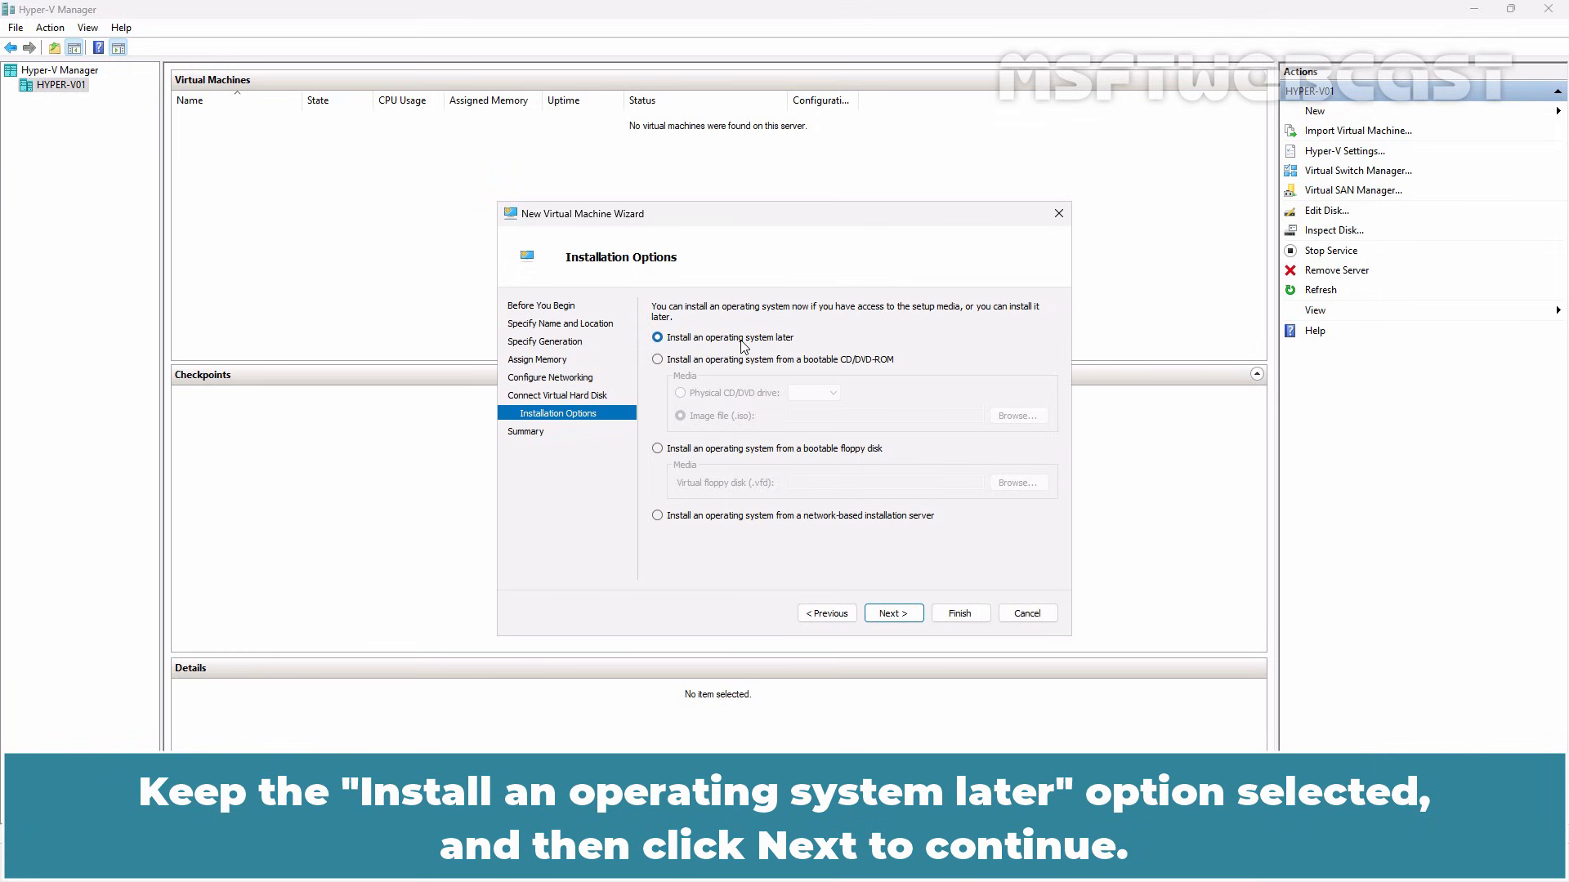
pyautogui.click(891, 612)
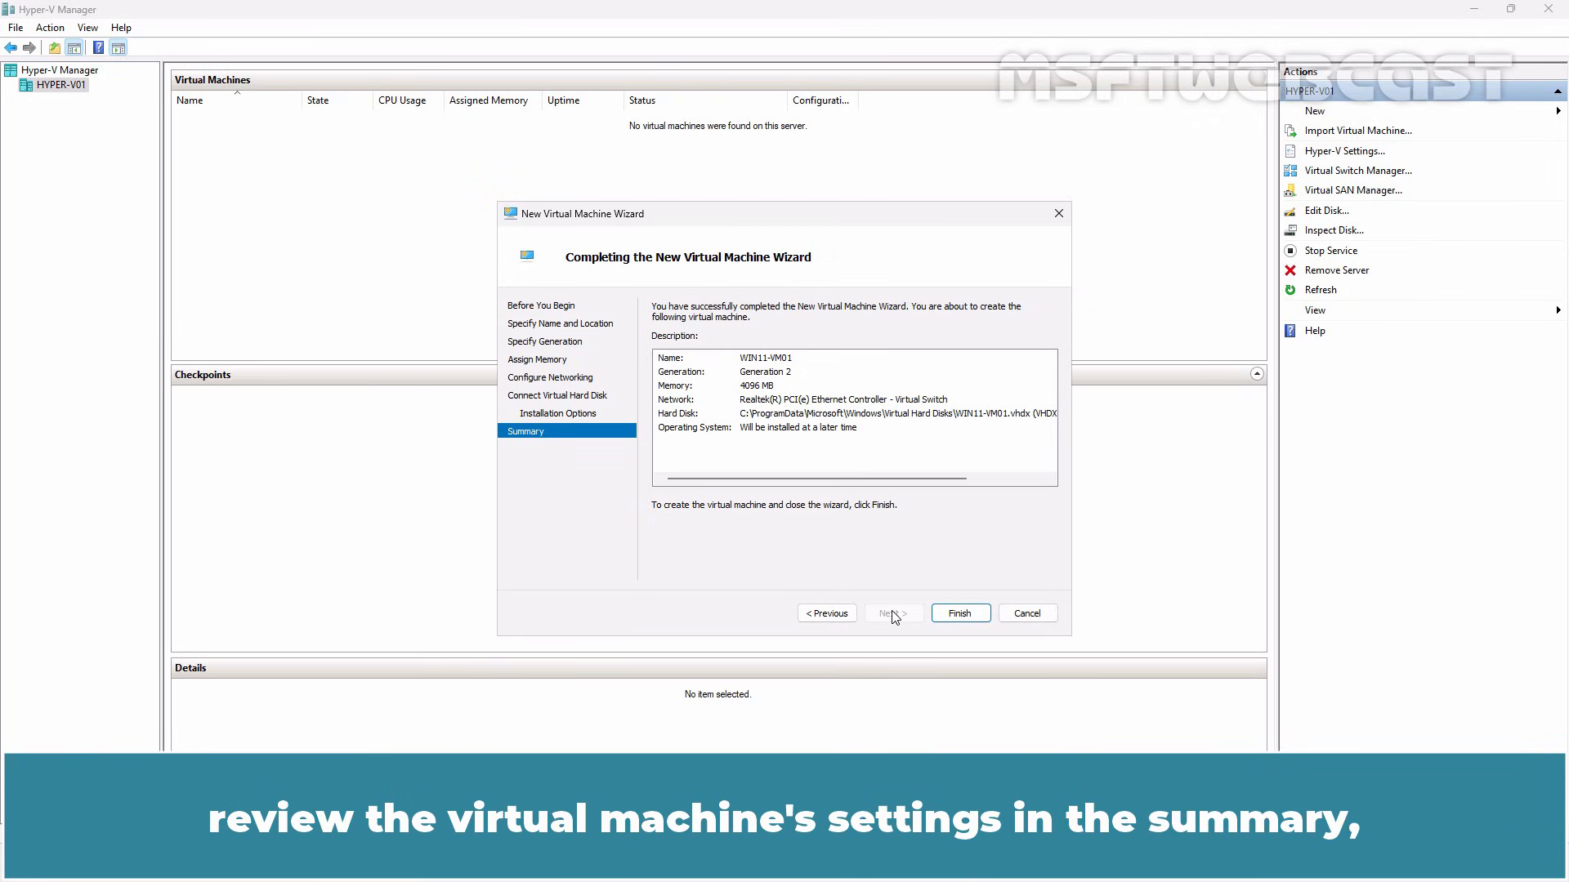
pyautogui.moveTo(808, 374)
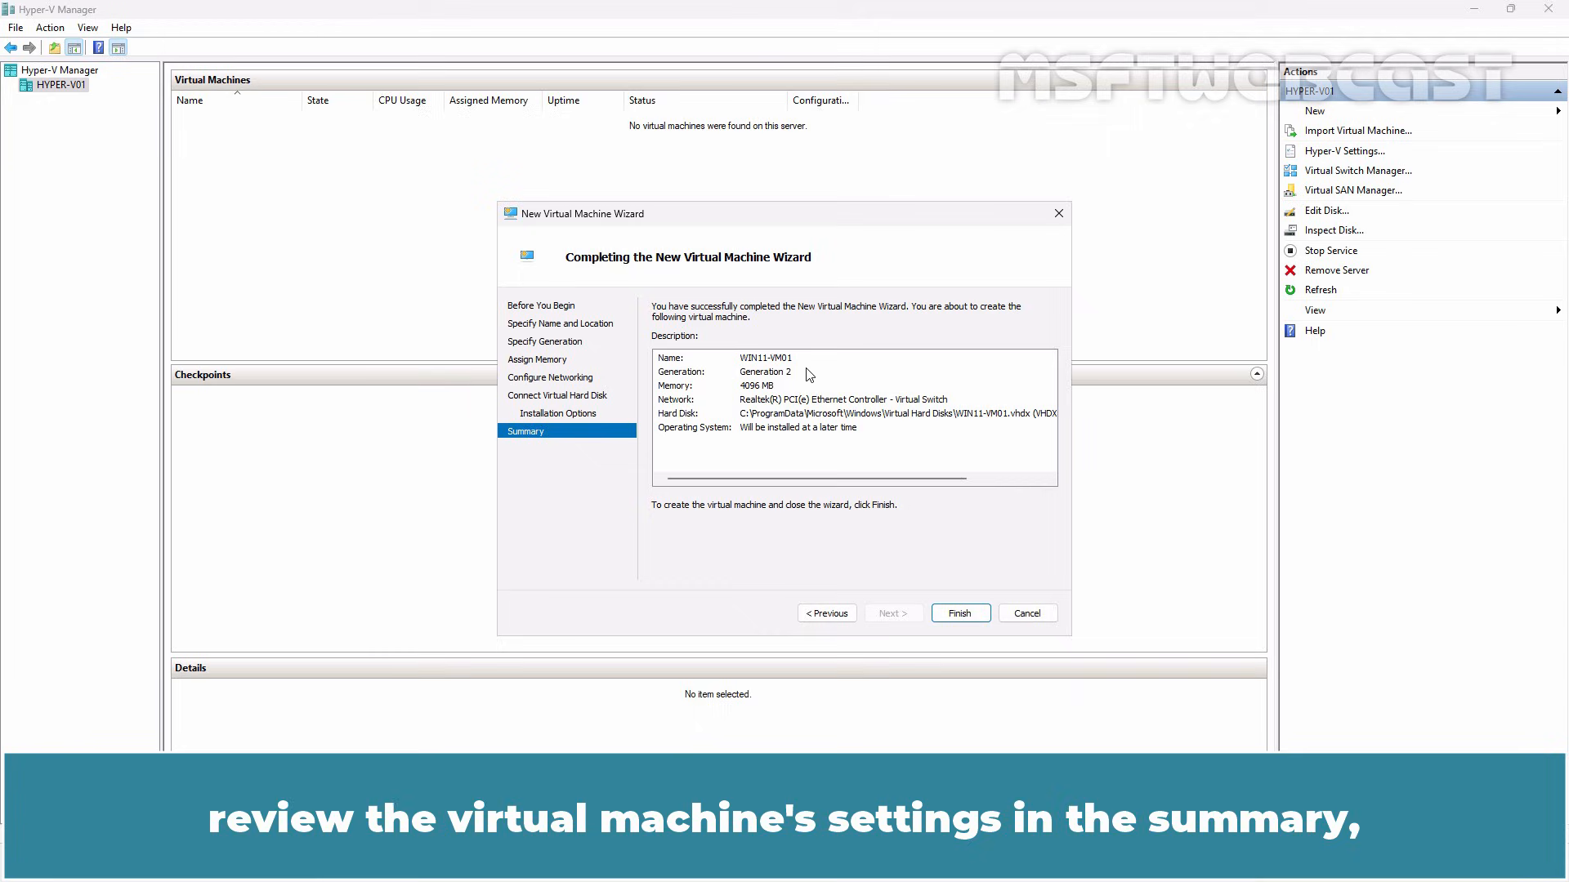
pyautogui.moveTo(958, 614)
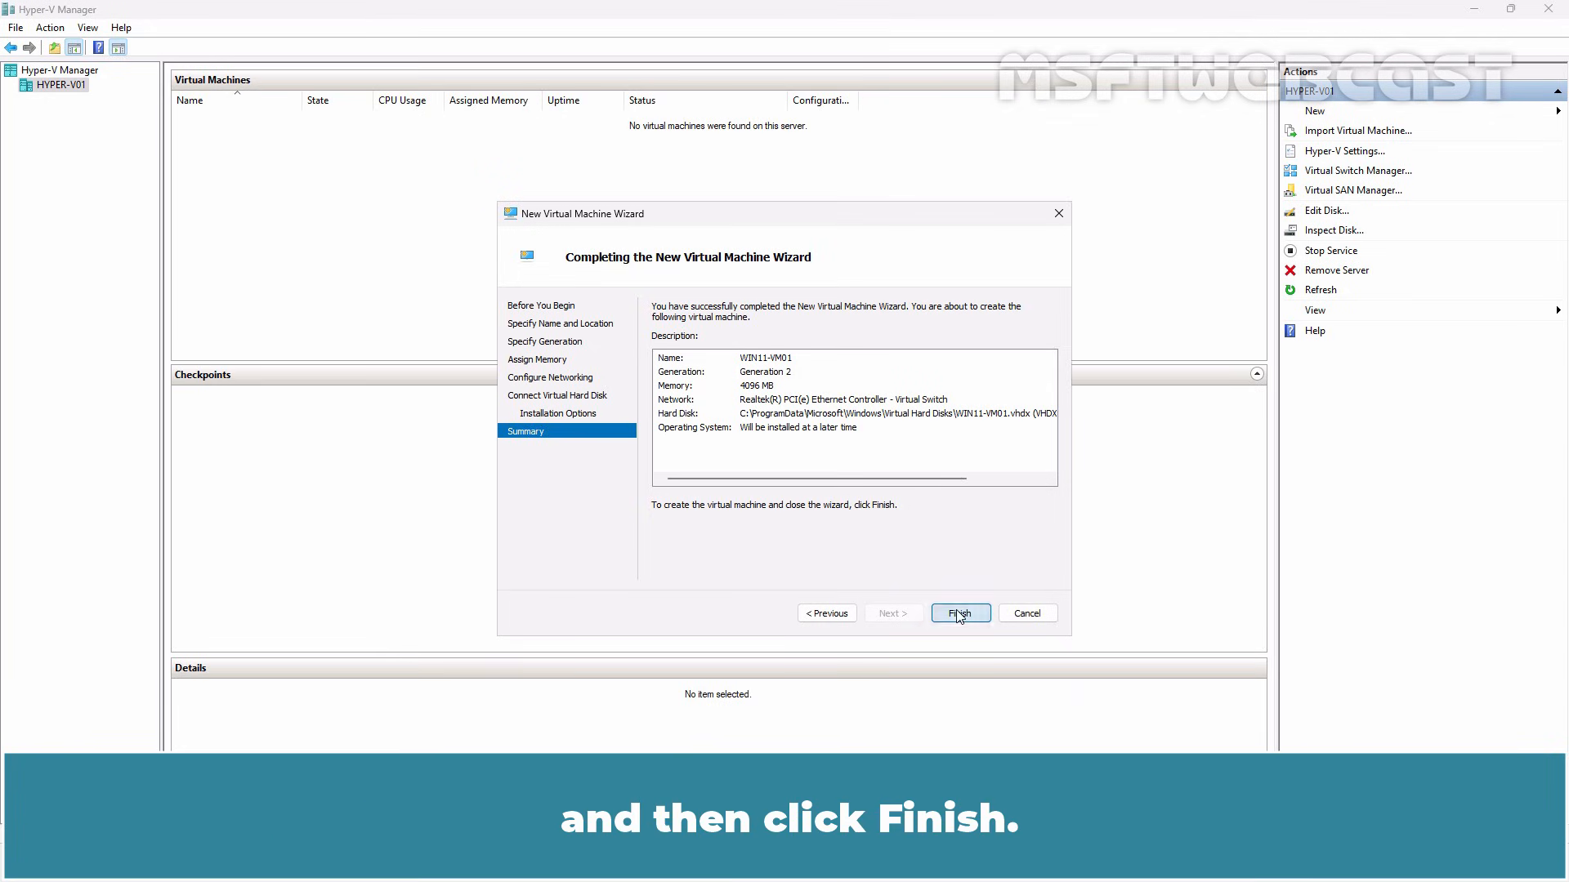
# Step: Finish the wizard to create WIN11-VM01 from the summarized settings
pyautogui.click(958, 613)
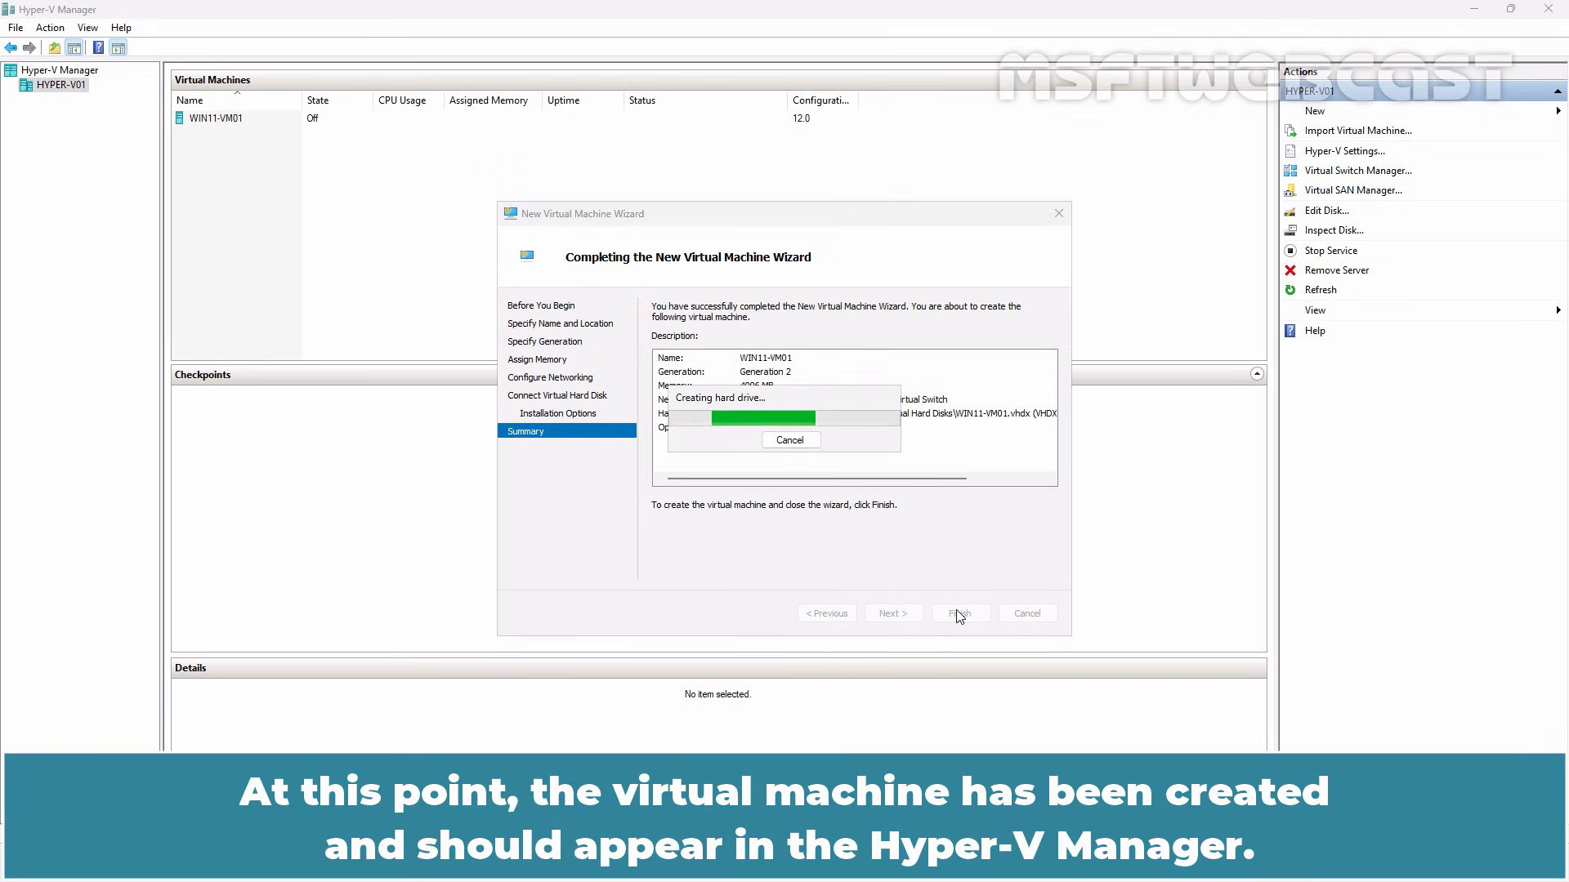
pyautogui.click(957, 613)
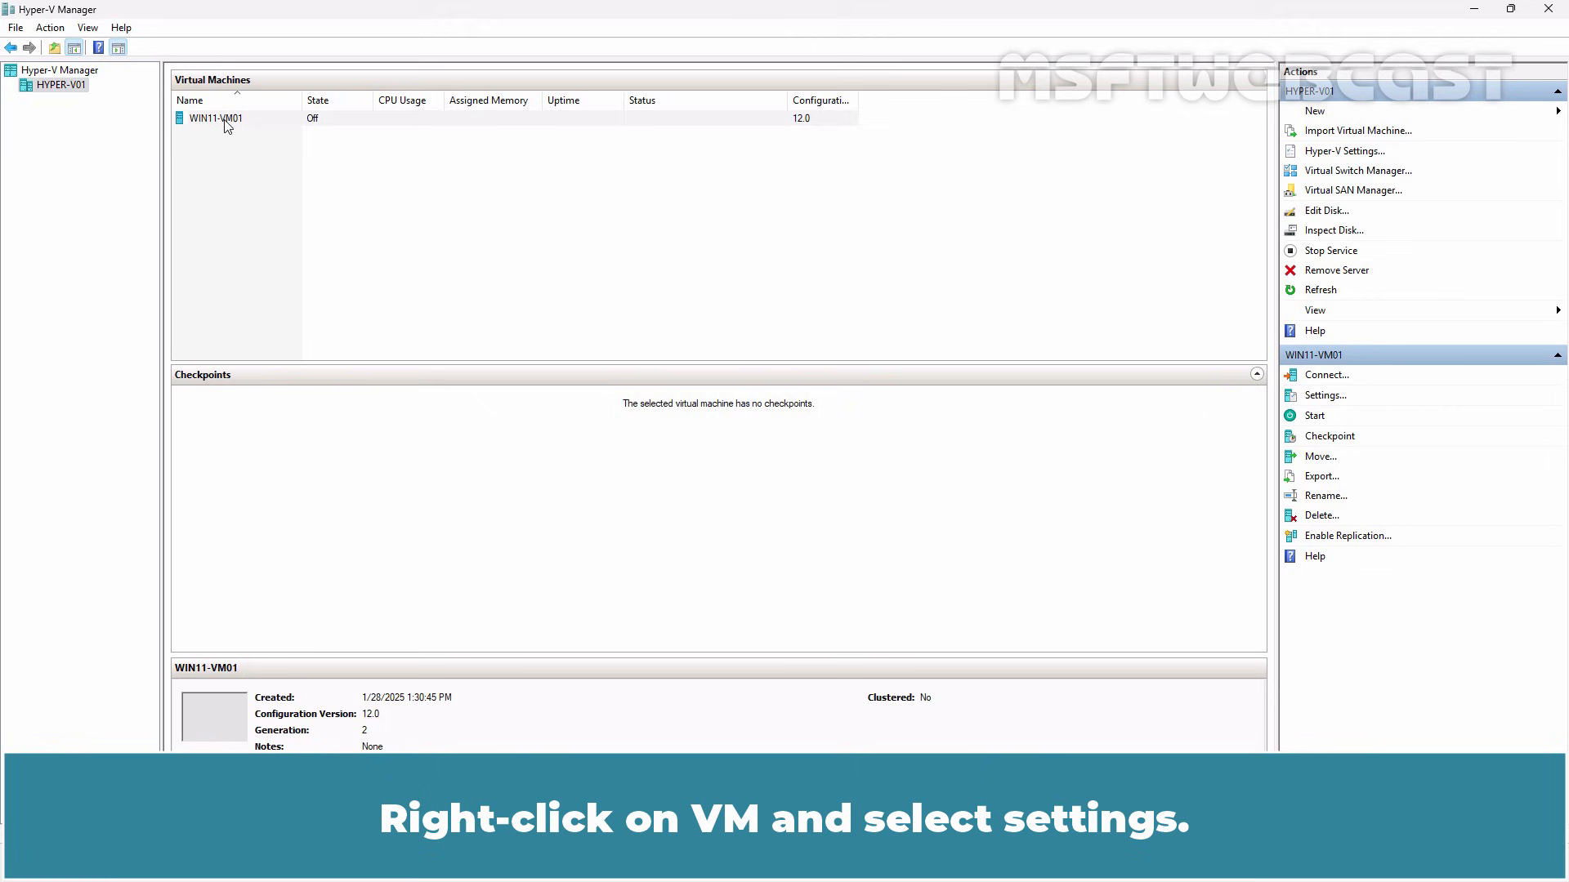
# Step: Open the Settings window for WIN11-VM01 from the Virtual Machines list
pyautogui.click(1324, 395)
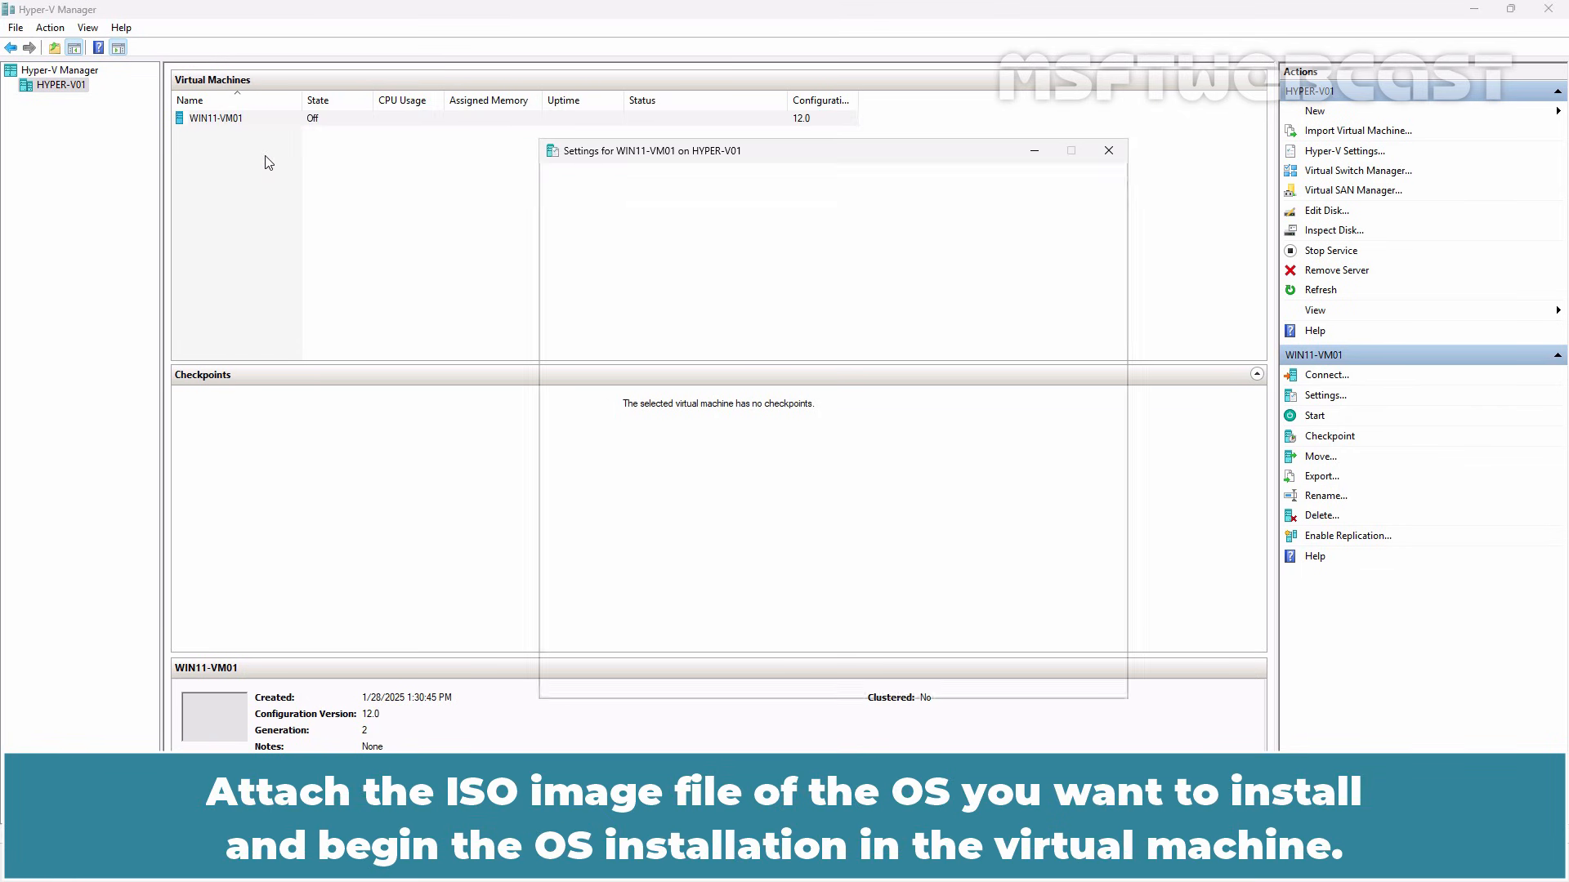